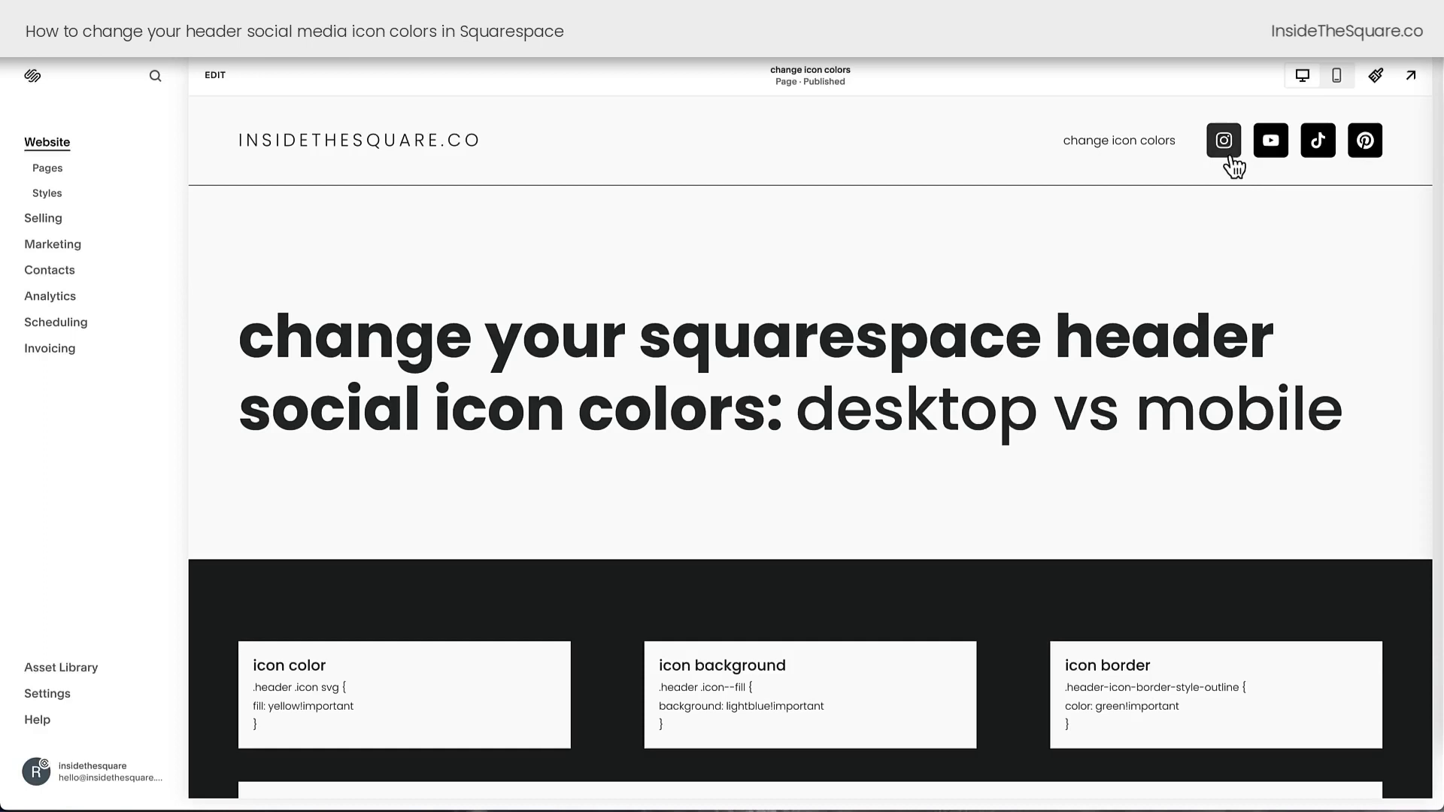
{"action": "mouse_move", "coordinate": [1357, 142]}
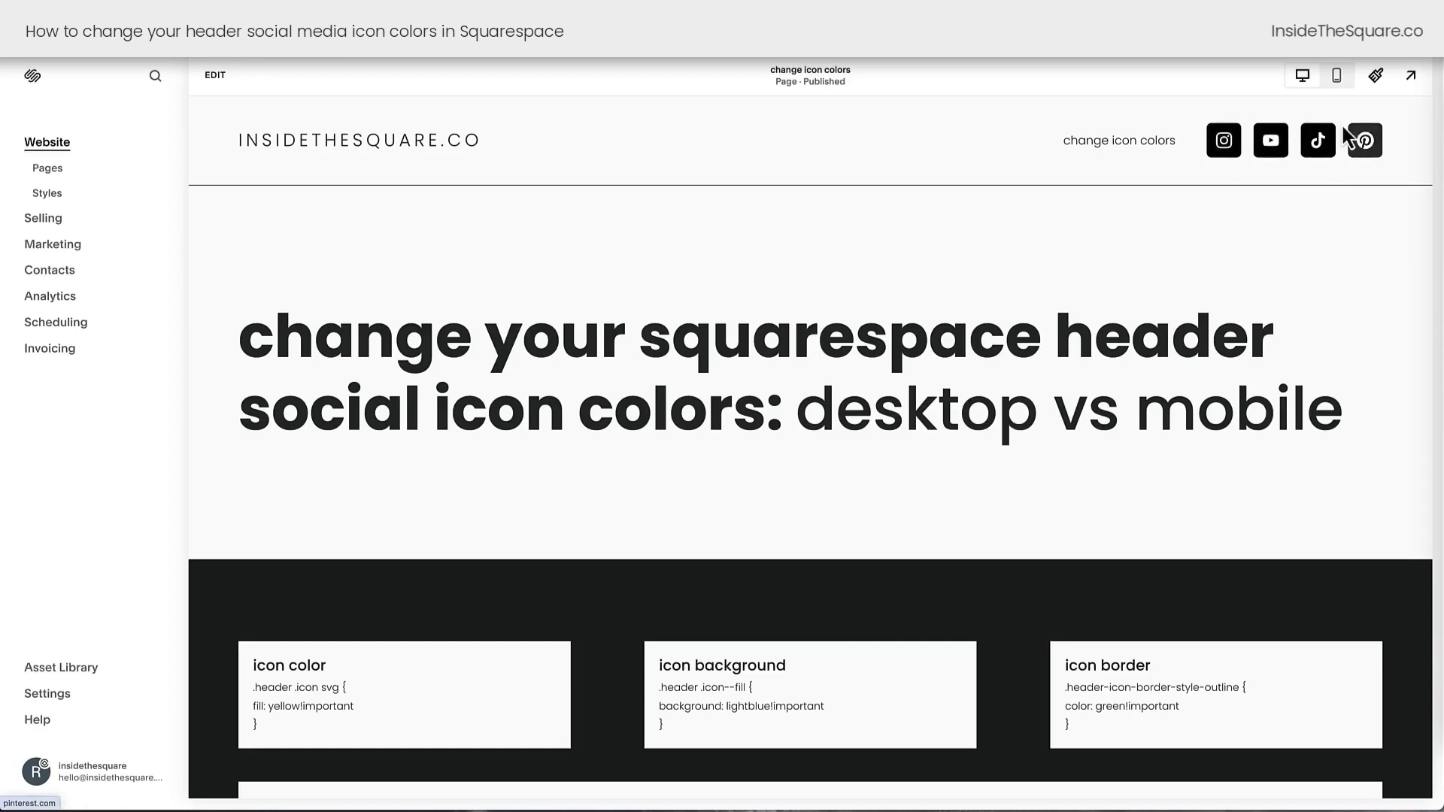
- Change the header icon fill from yellow to #ff0000 and view it in the mobile preview
{"action": "left_click", "coordinate": [1336, 75]}
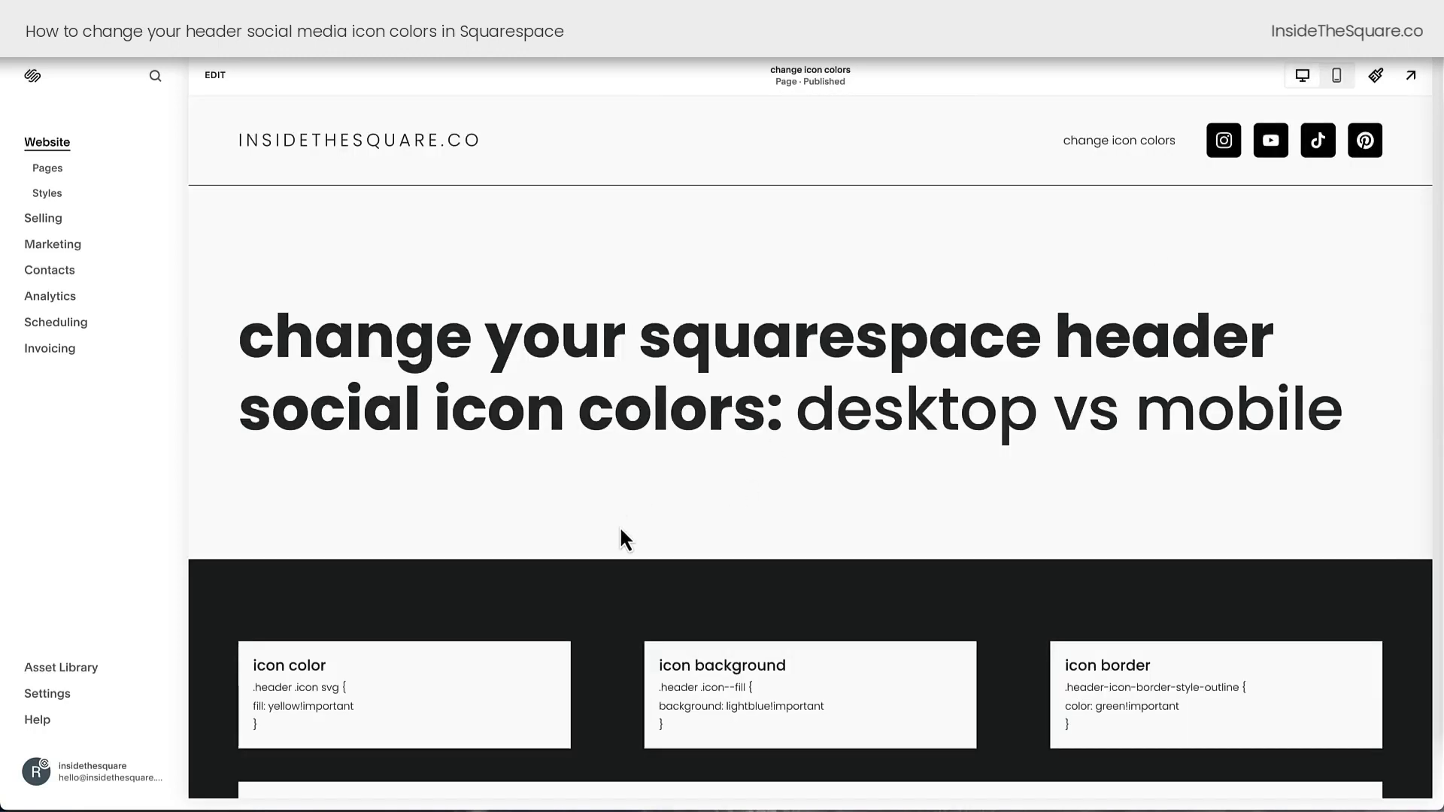
{"action": "scroll", "scroll_direction": "down", "scroll_amount": 3}
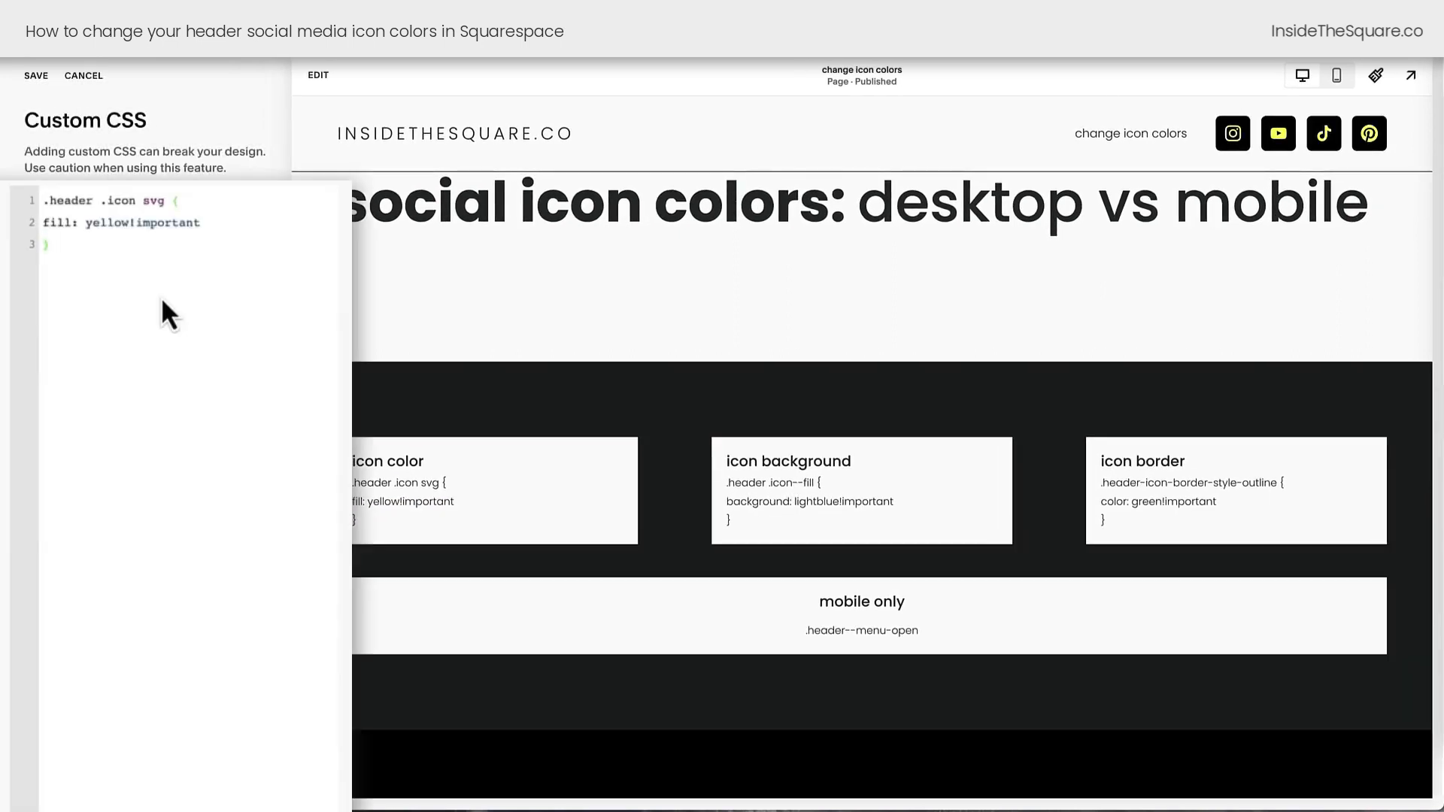
{"action": "double_click", "coordinate": [104, 222]}
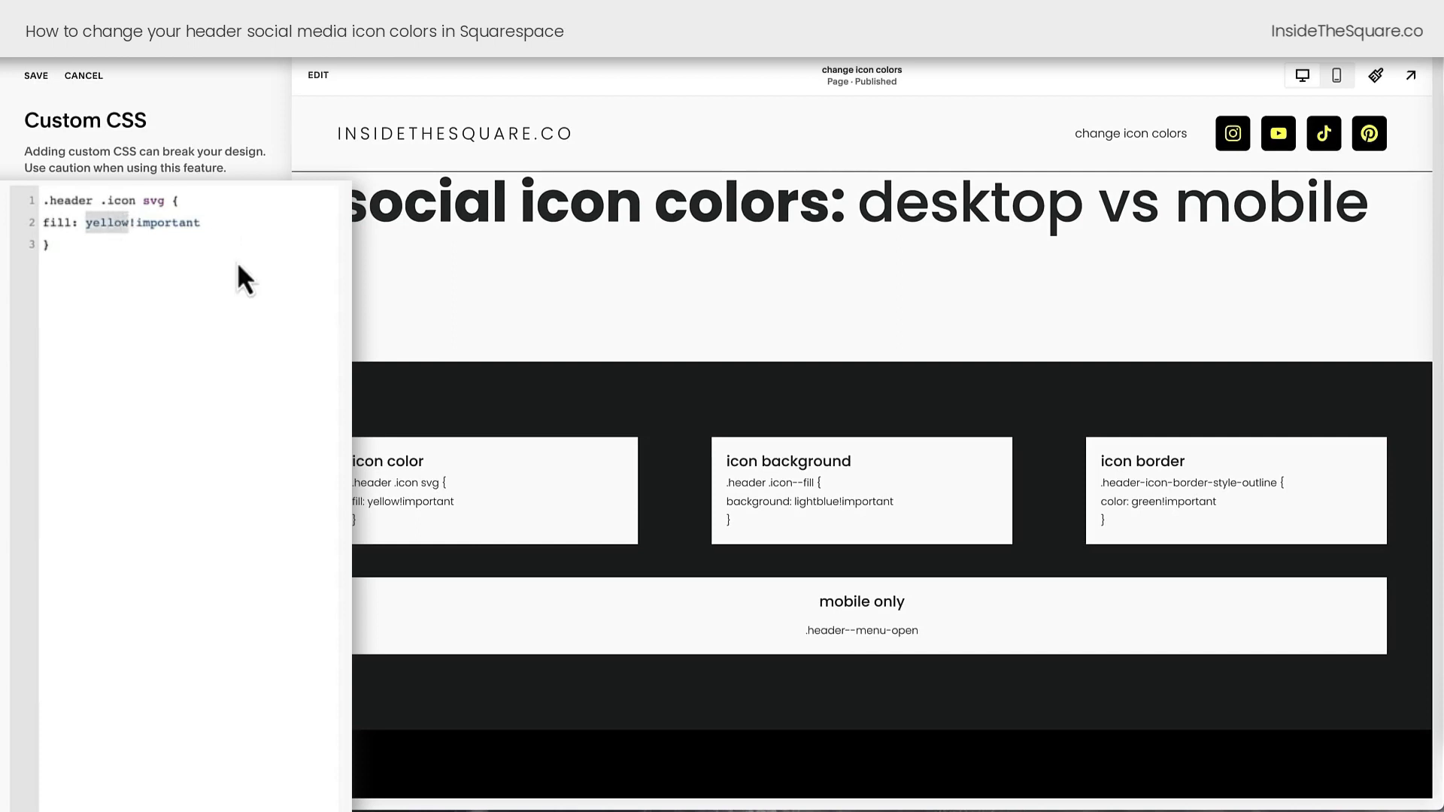
{"action": "type", "text": "#ff0000"}
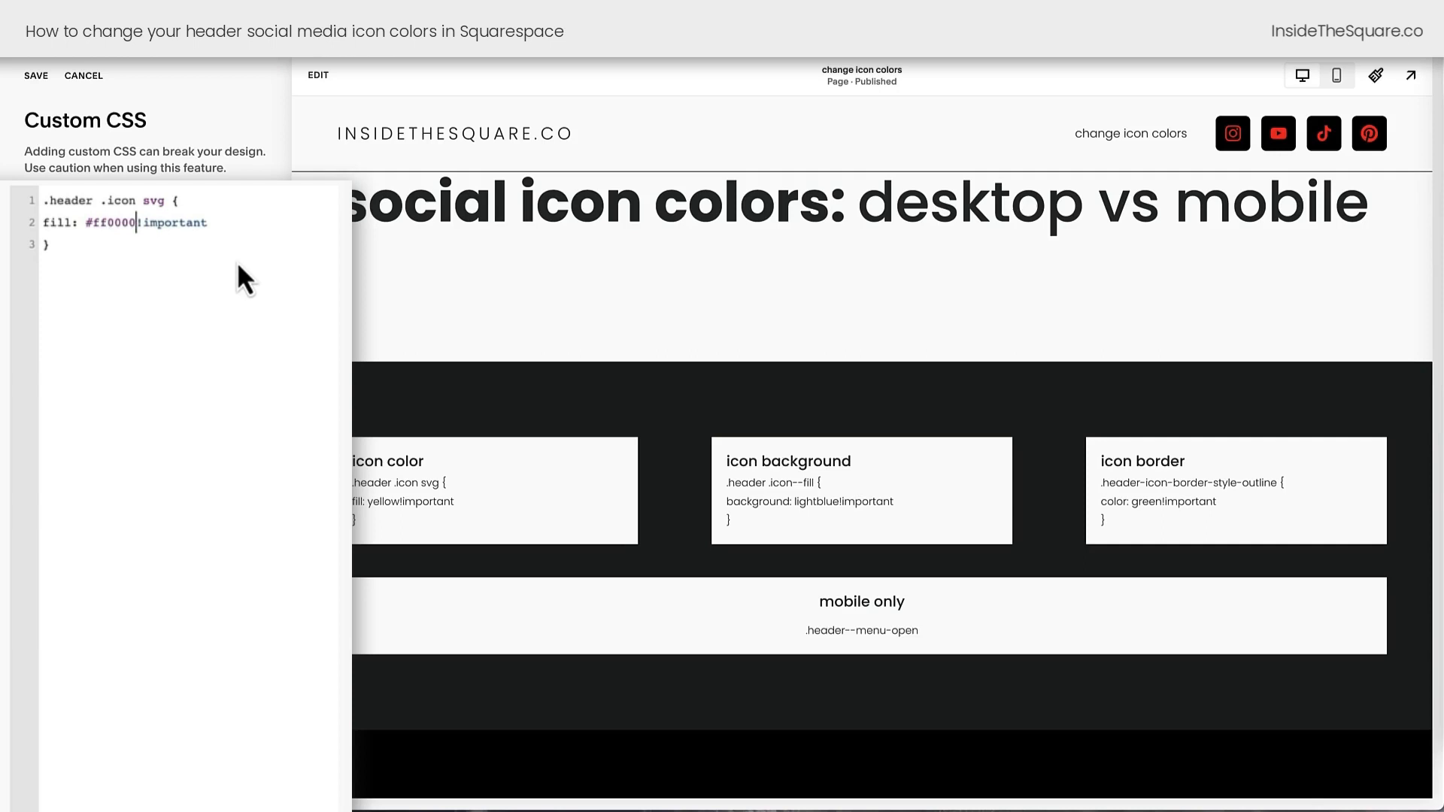
{"action": "mouse_move", "coordinate": [1336, 75]}
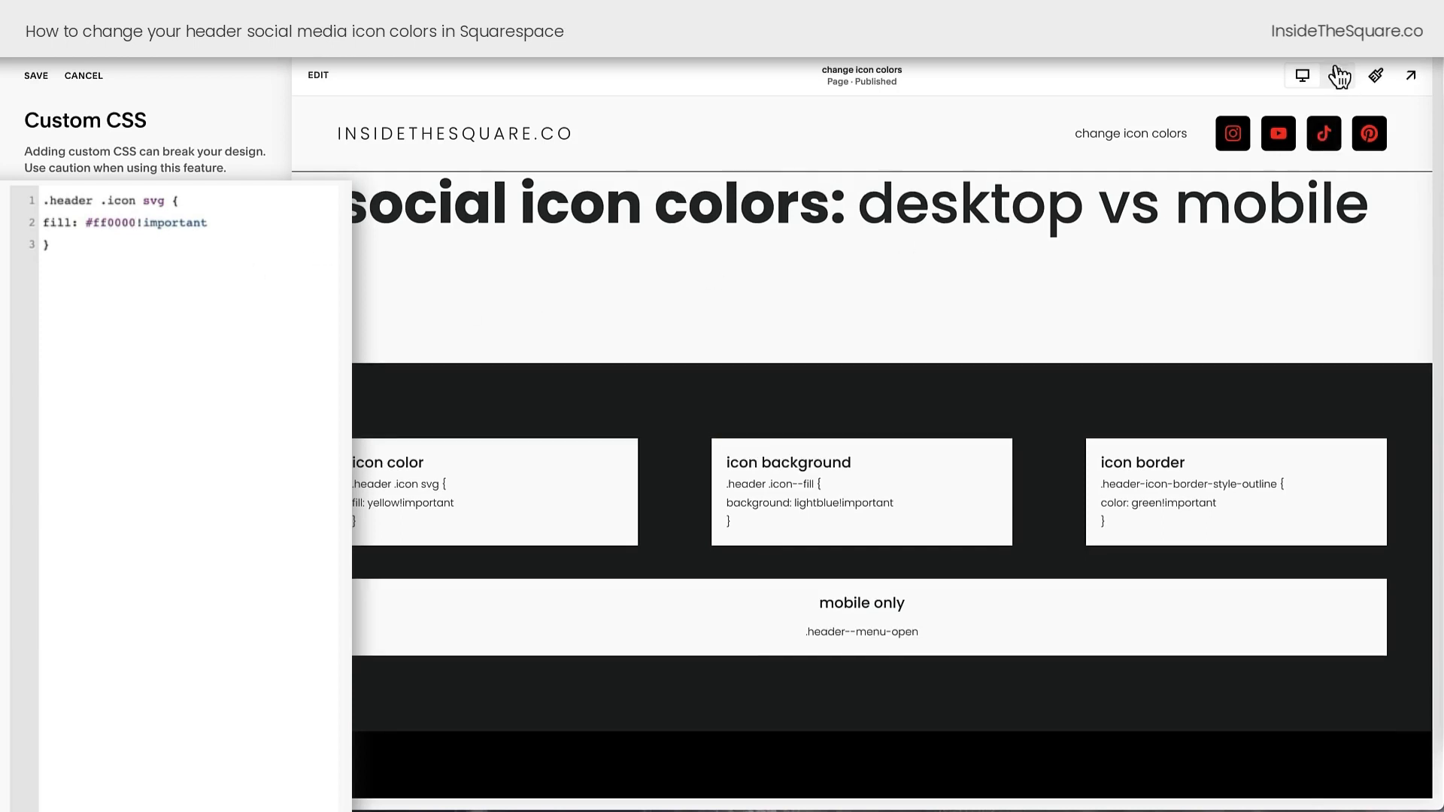
{"action": "left_click", "coordinate": [1336, 76]}
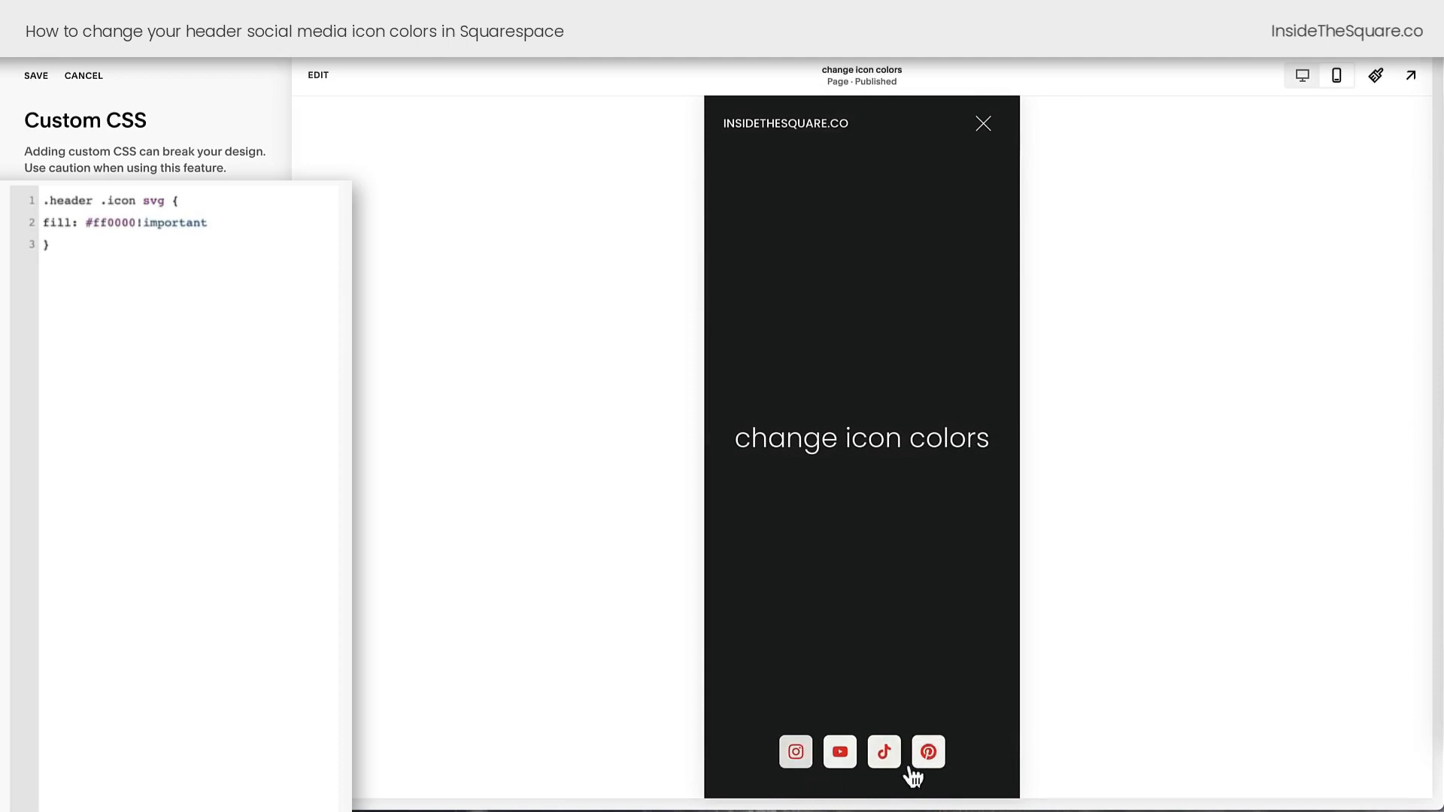
{"action": "mouse_move", "coordinate": [829, 798]}
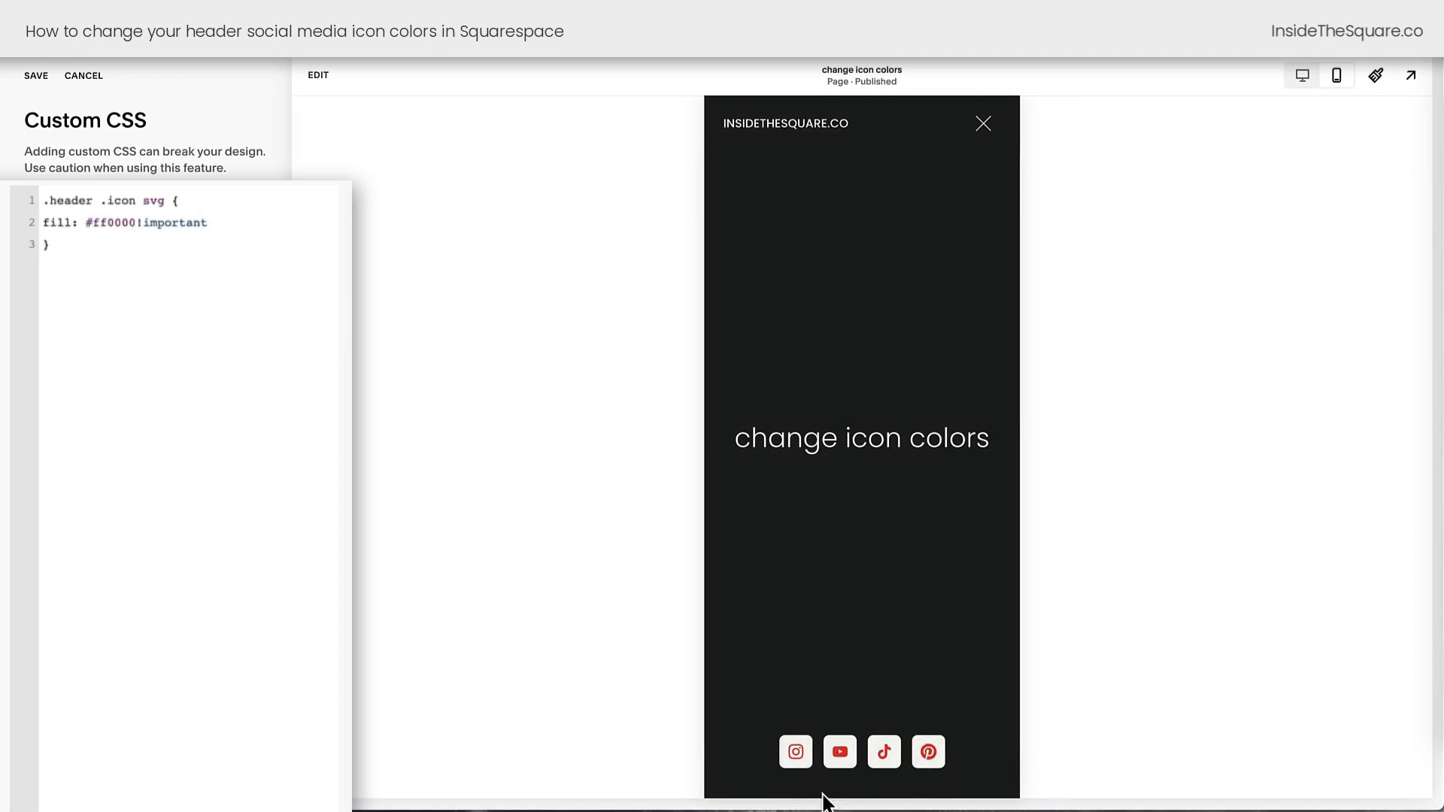
{"action": "mouse_move", "coordinate": [946, 667]}
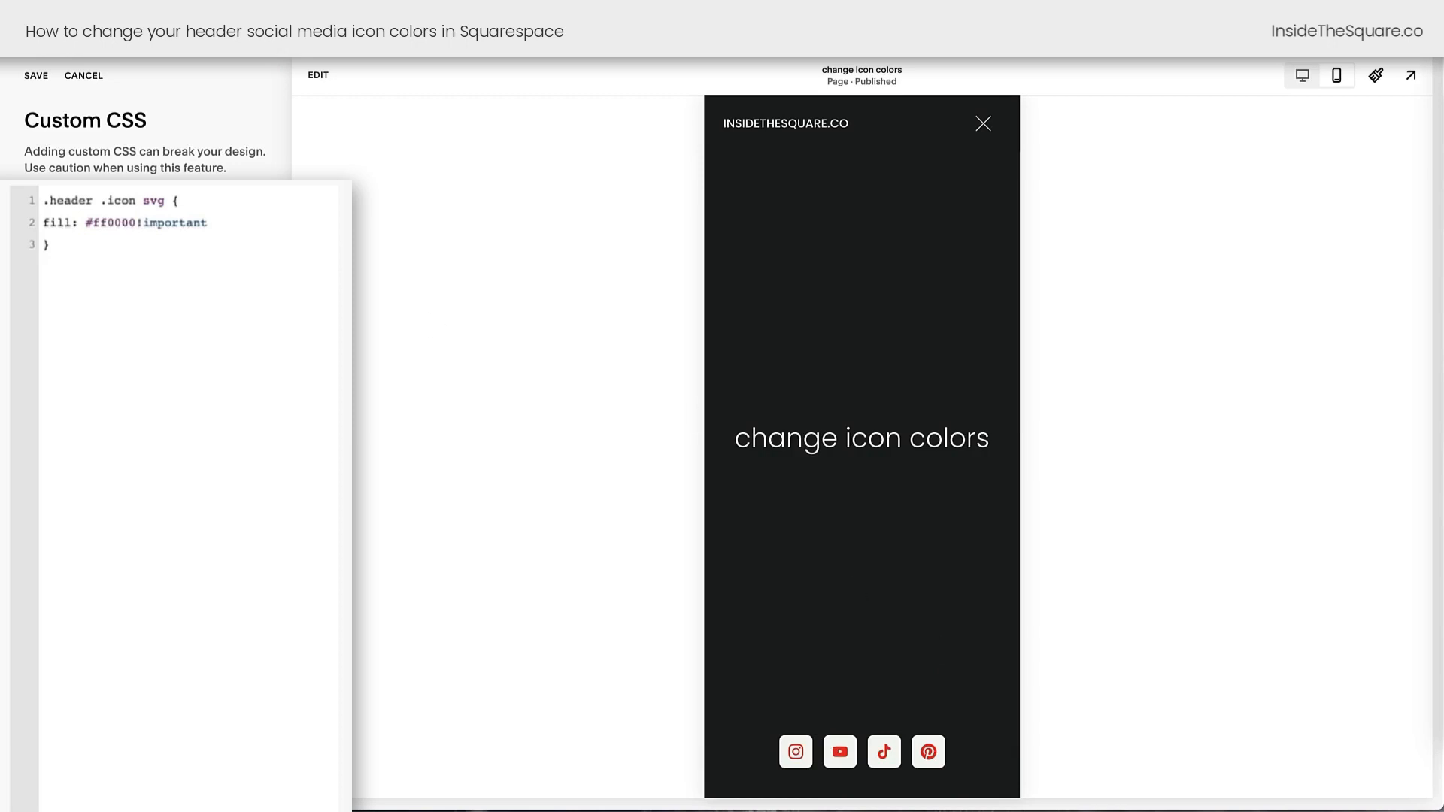
- Scope the red fill to .header--menu-open .icon svg and confirm desktop icons stay black
{"action": "double_click", "coordinate": [67, 200]}
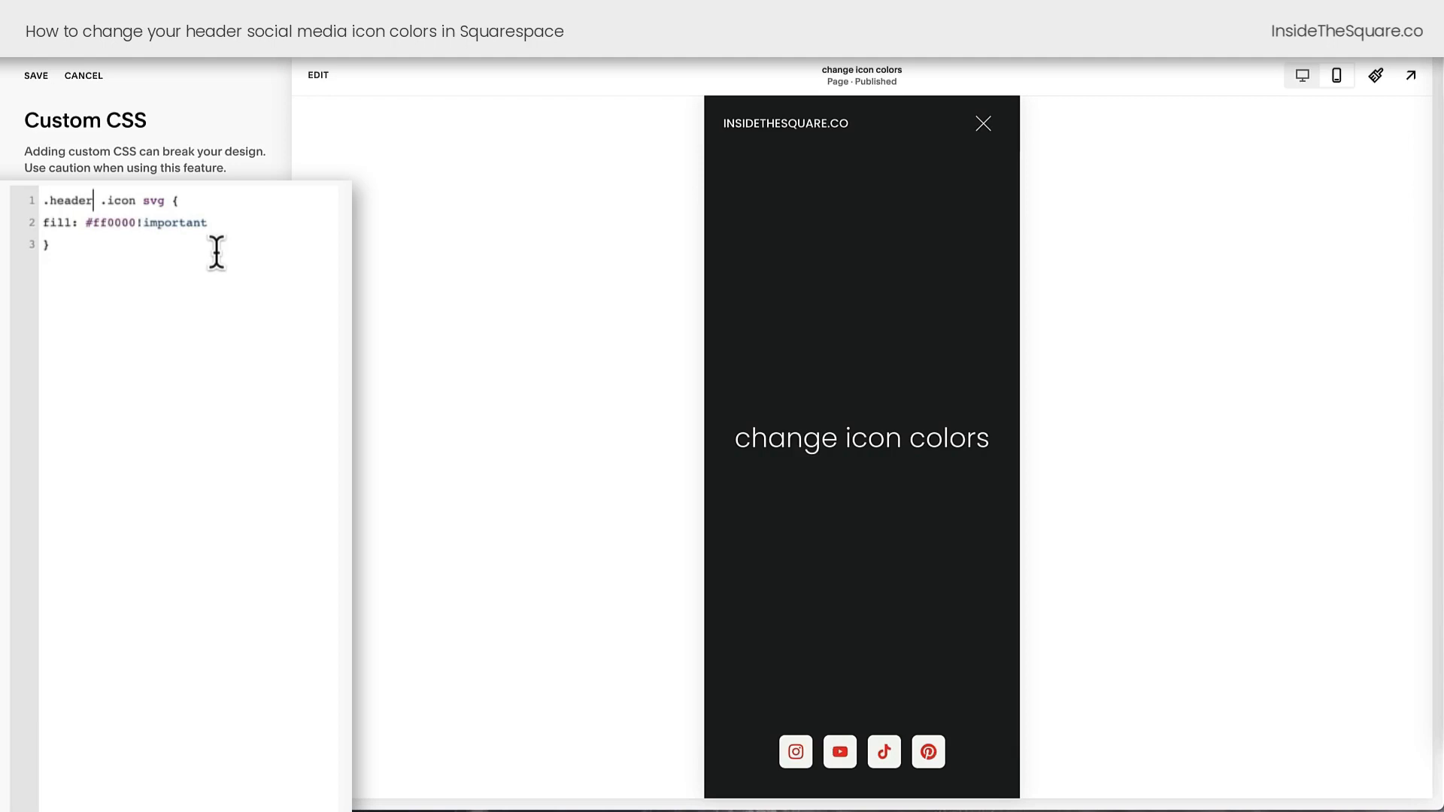
{"action": "type", "text": "--menu"}
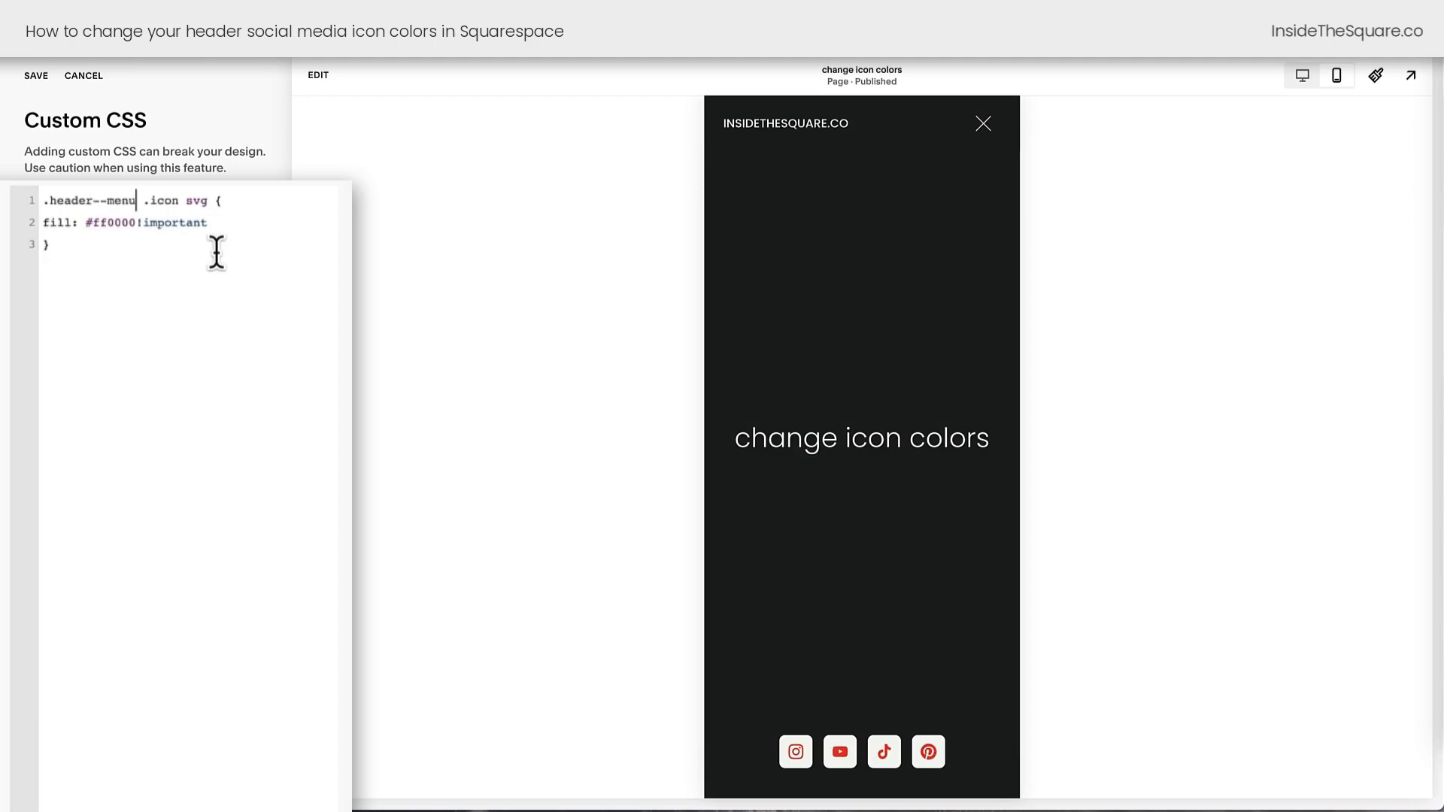
{"action": "type", "text": "-open"}
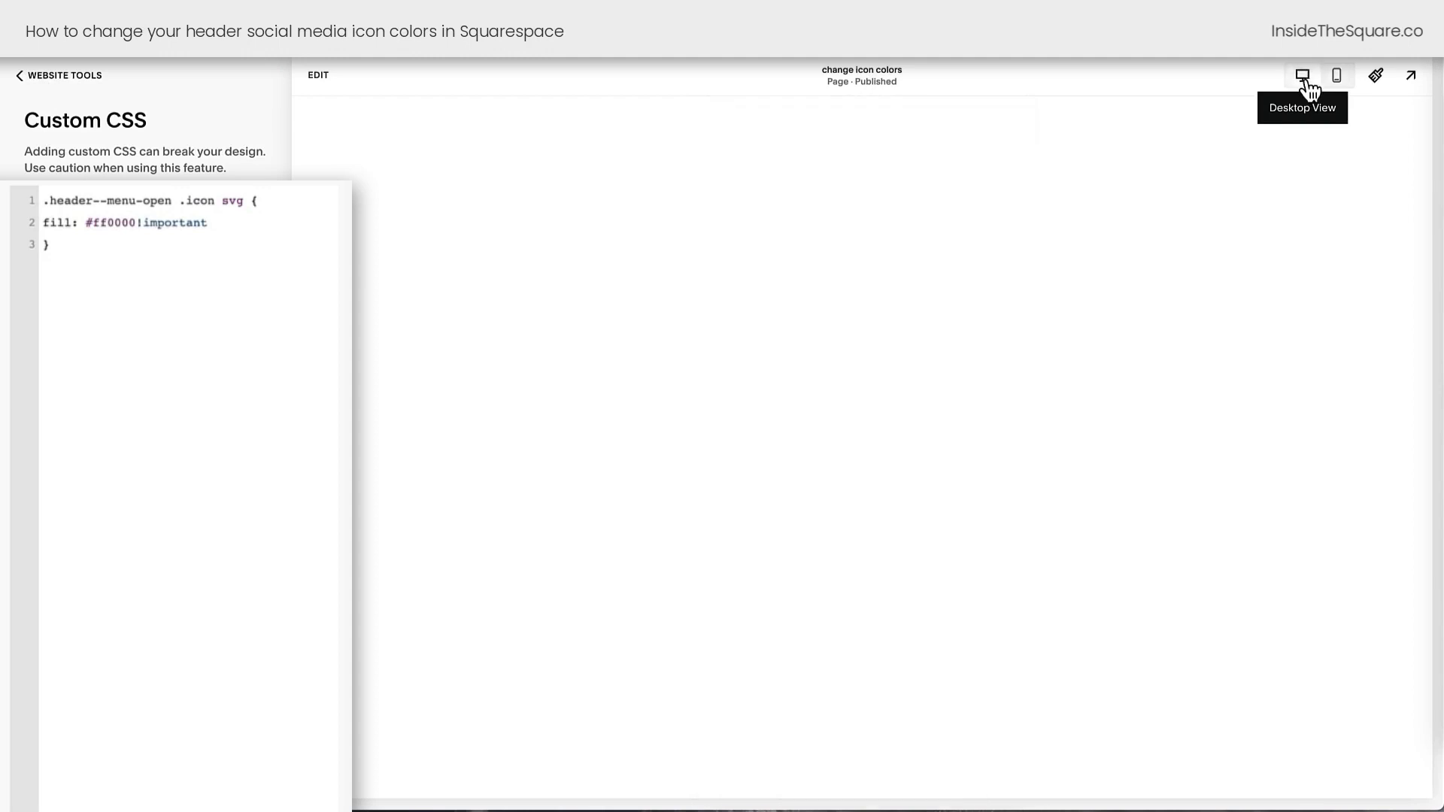
{"action": "left_click", "coordinate": [1303, 76]}
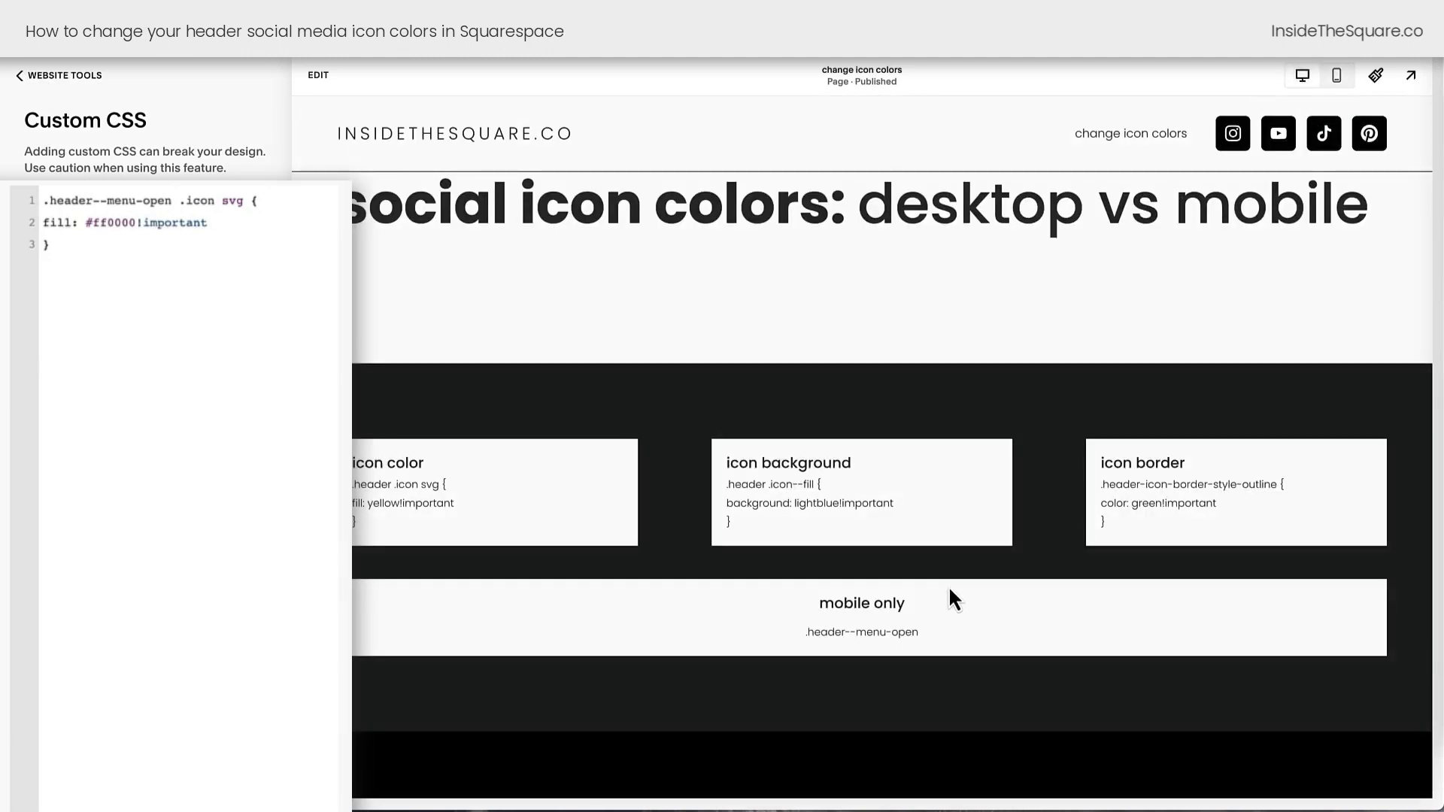
{"action": "double_click", "coordinate": [862, 632]}
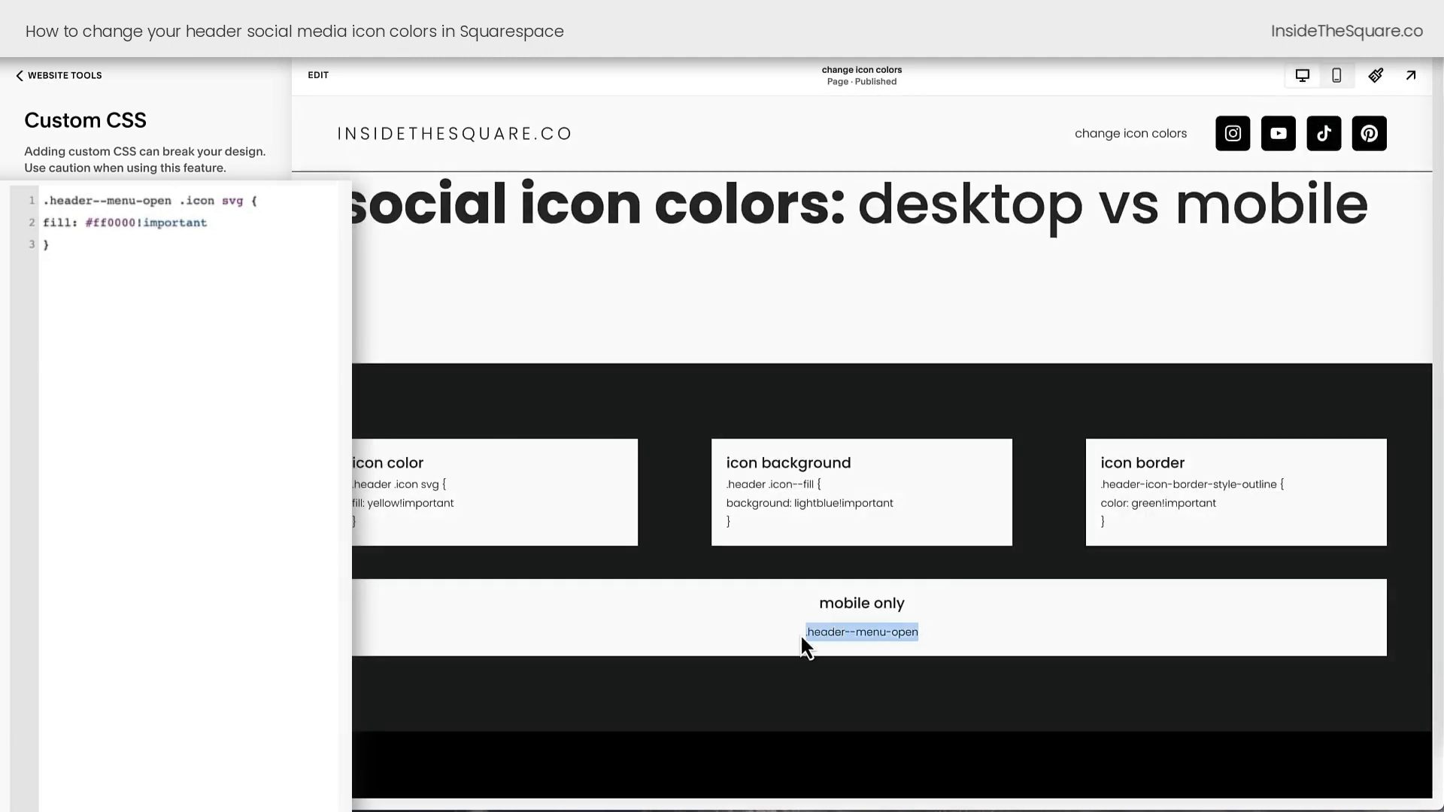
{"action": "mouse_move", "coordinate": [779, 644]}
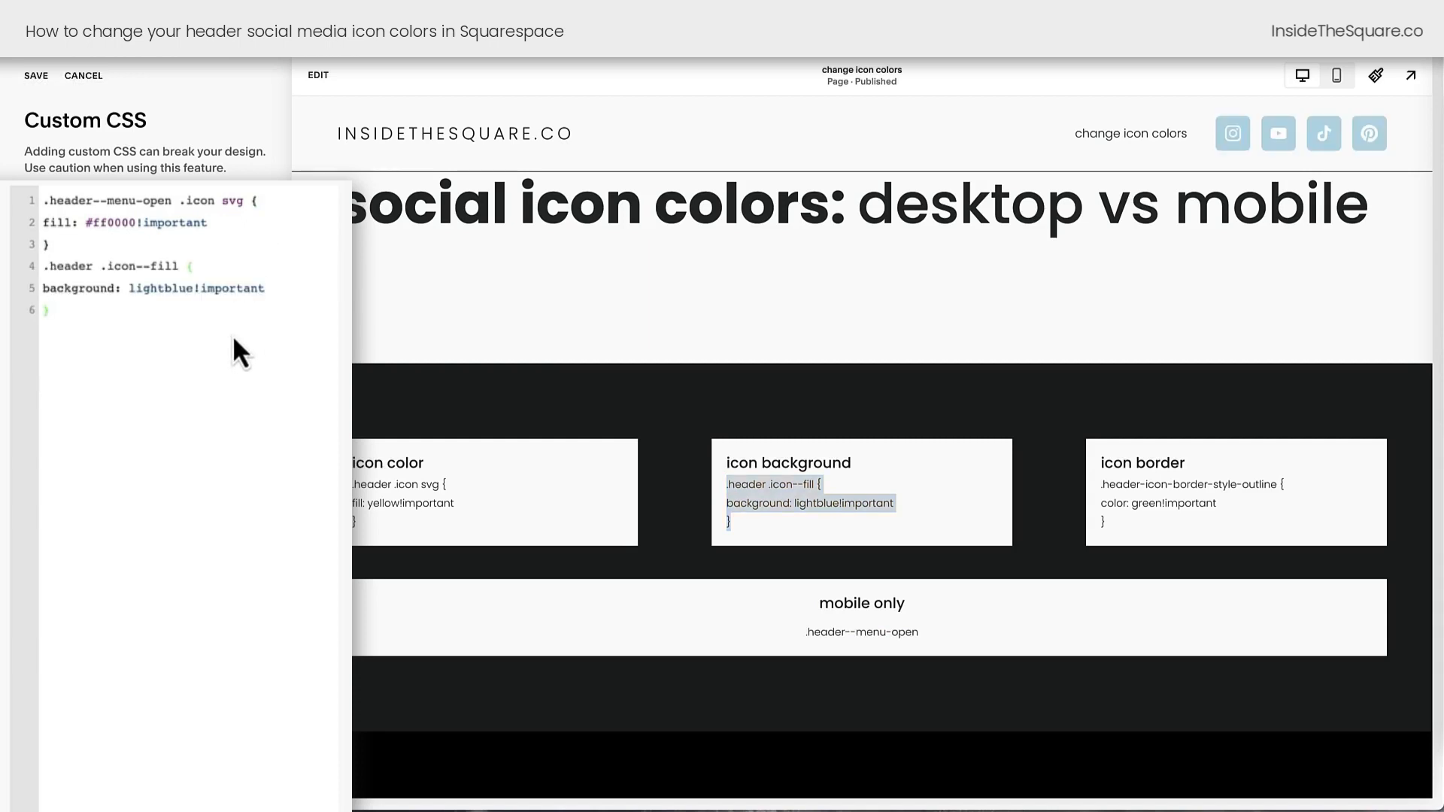
{"action": "mouse_move", "coordinate": [1335, 76]}
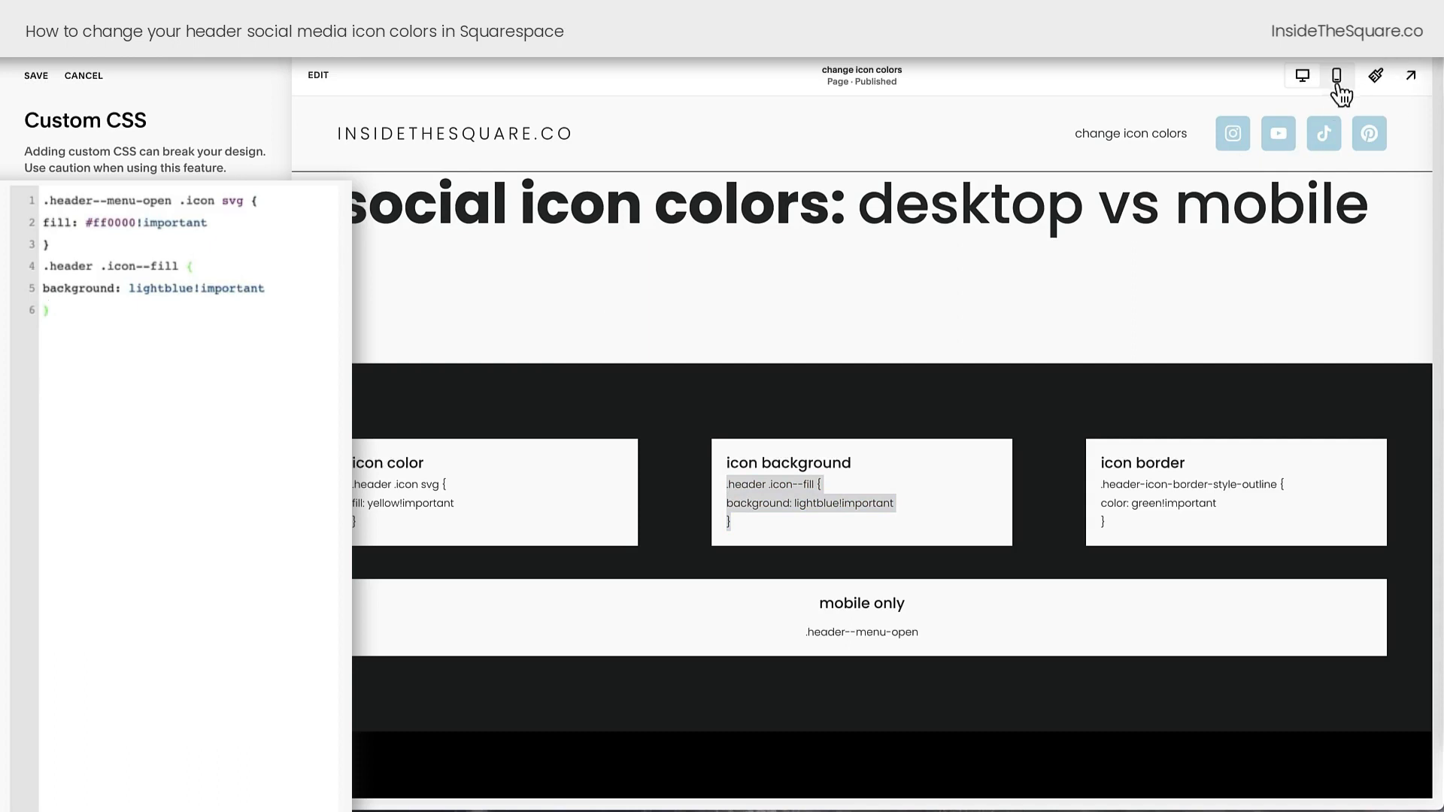
- Preview the light blue icon--fill background at mobile size
{"action": "left_click", "coordinate": [1336, 75]}
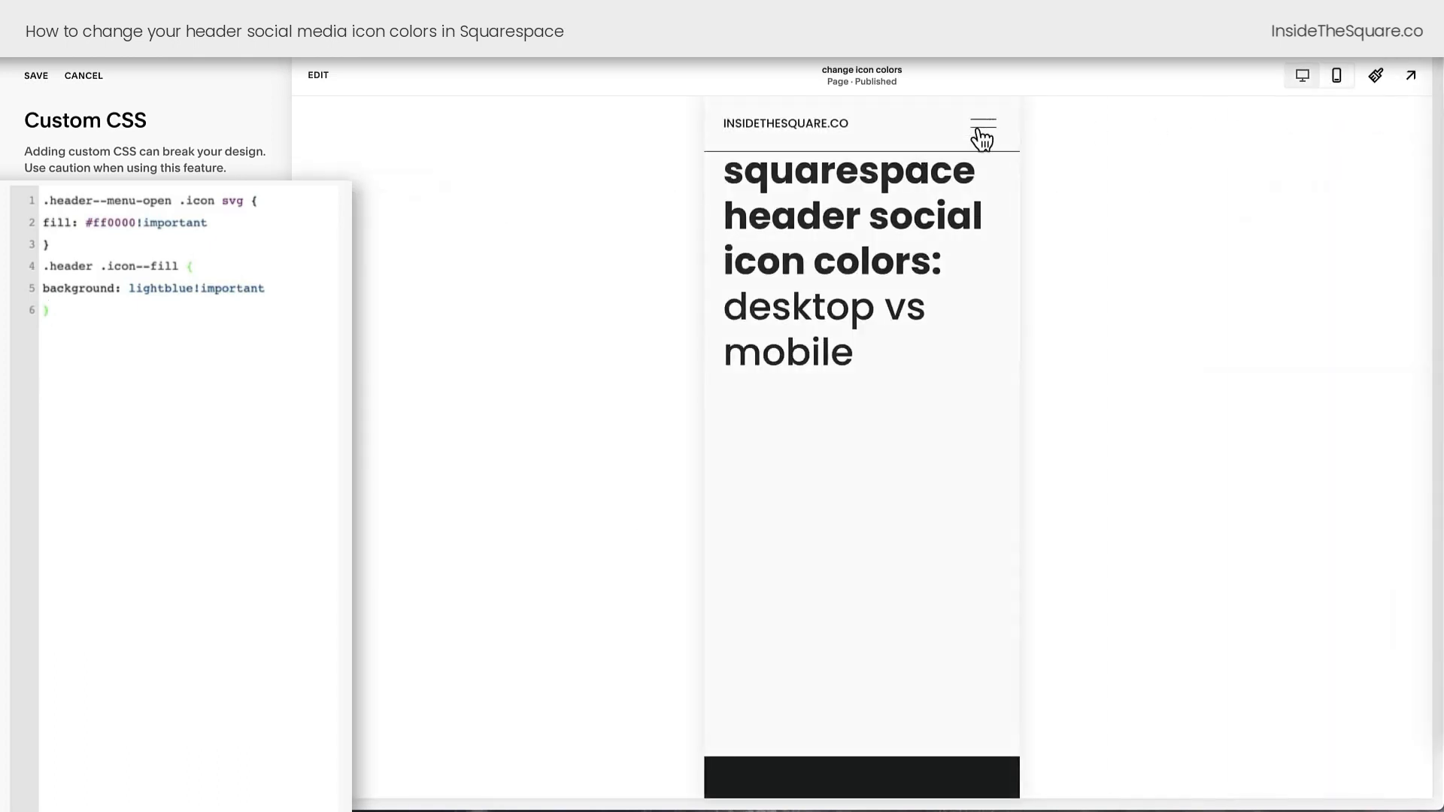
- Add a .header--menu-open .header .icon--fill rule with background #fff for the open mobile menu
{"action": "left_click", "coordinate": [984, 124]}
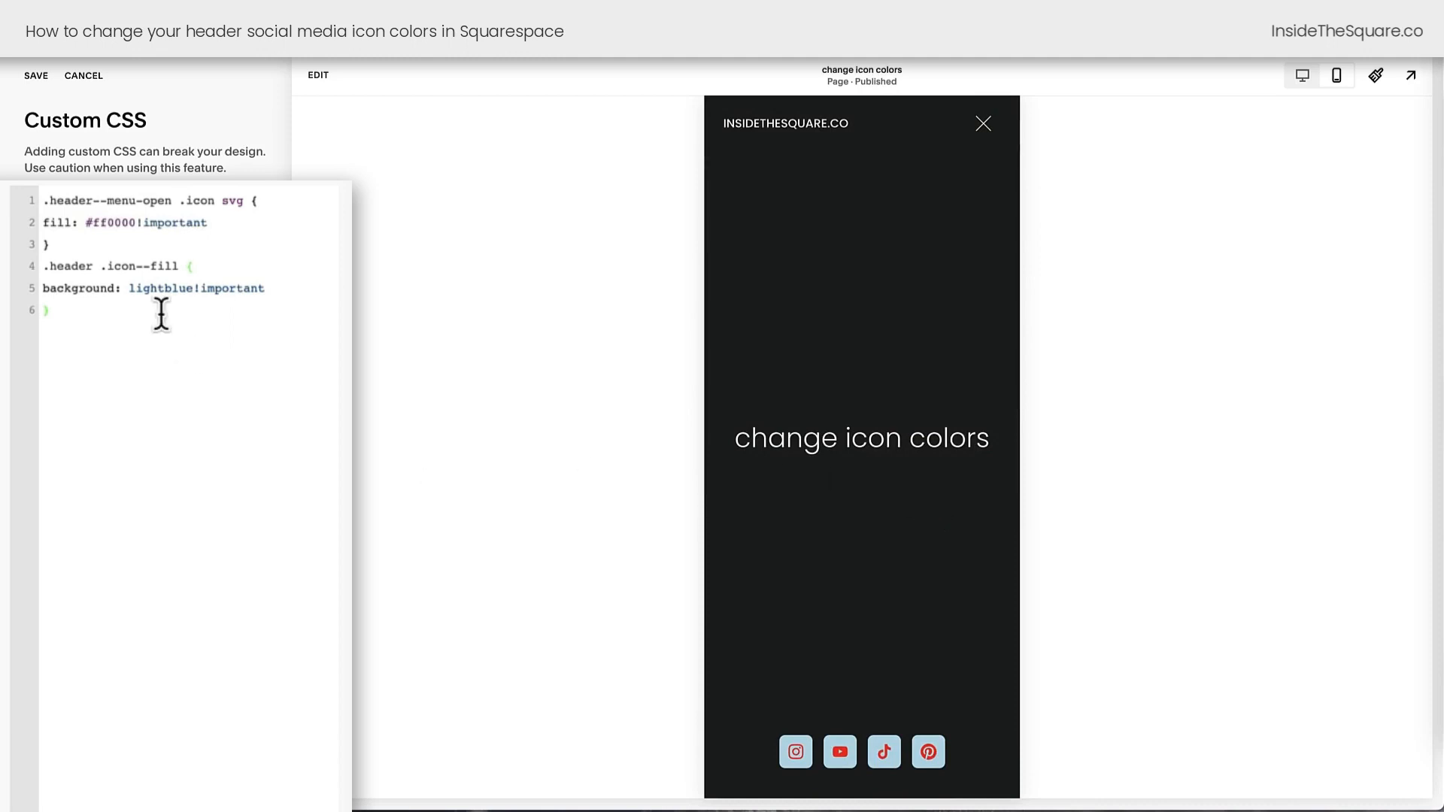
{"action": "type", "text": ".header .icon--fill {"}
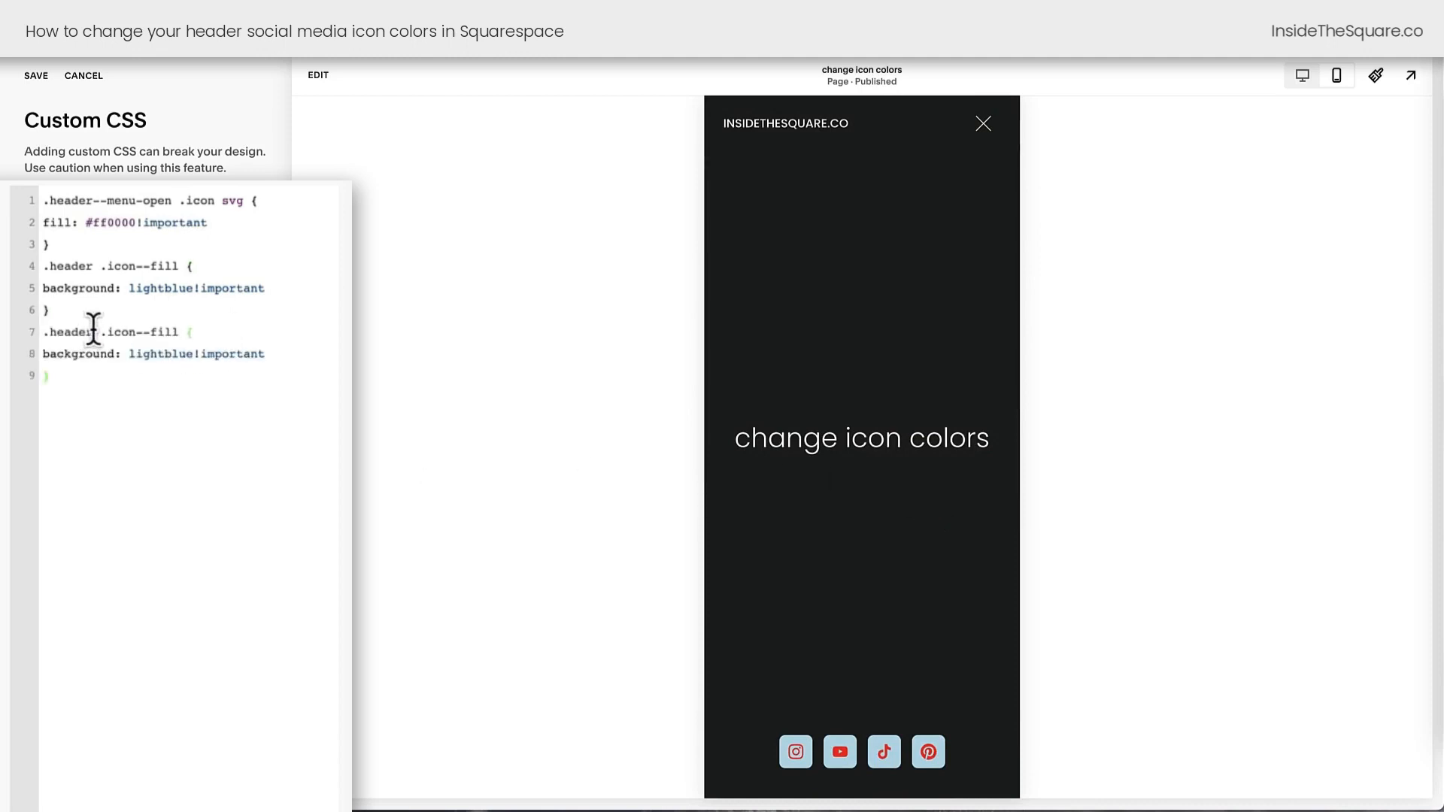
{"action": "mouse_move", "coordinate": [209, 454]}
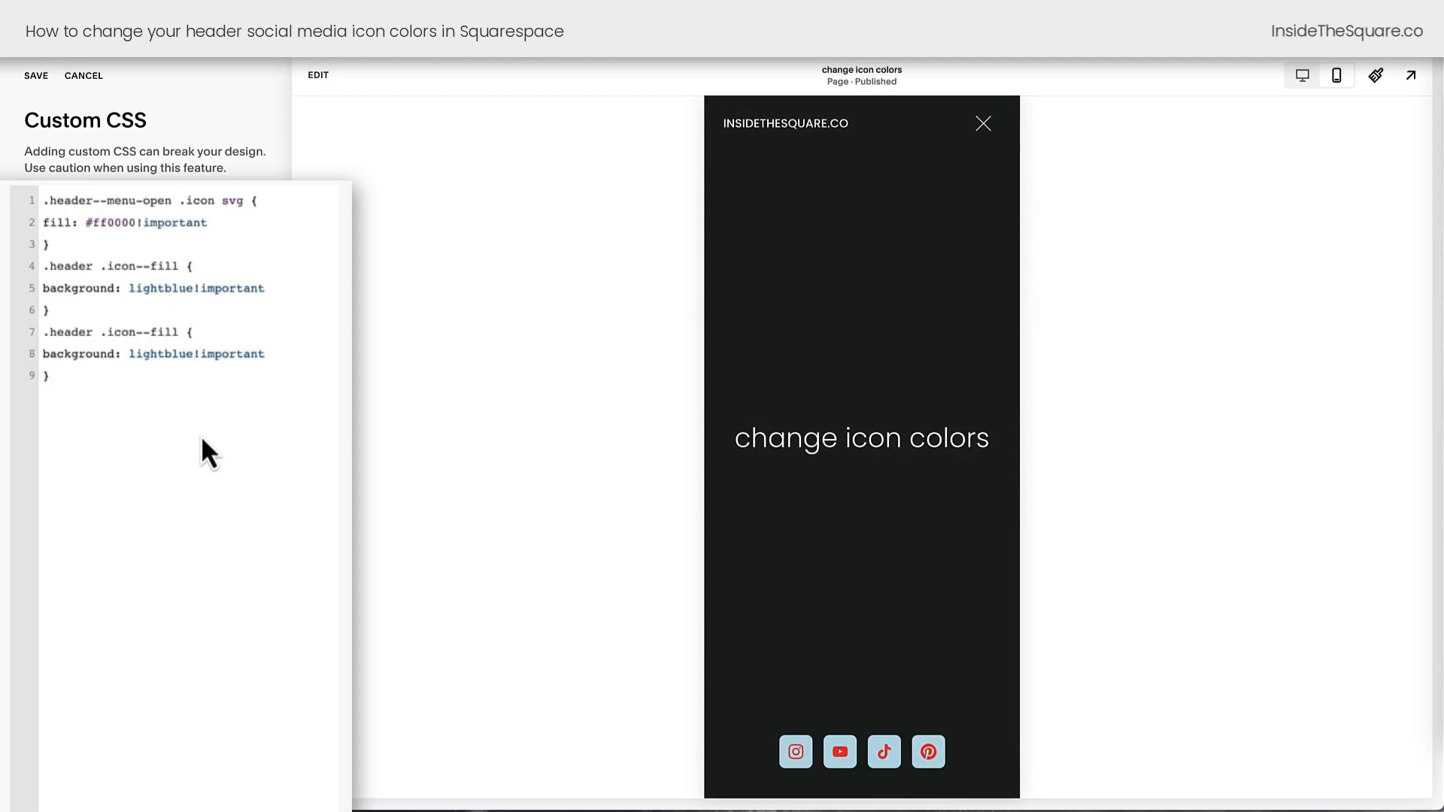
{"action": "type", "text": "--menu-open"}
{"action": "type", "text": "#"}
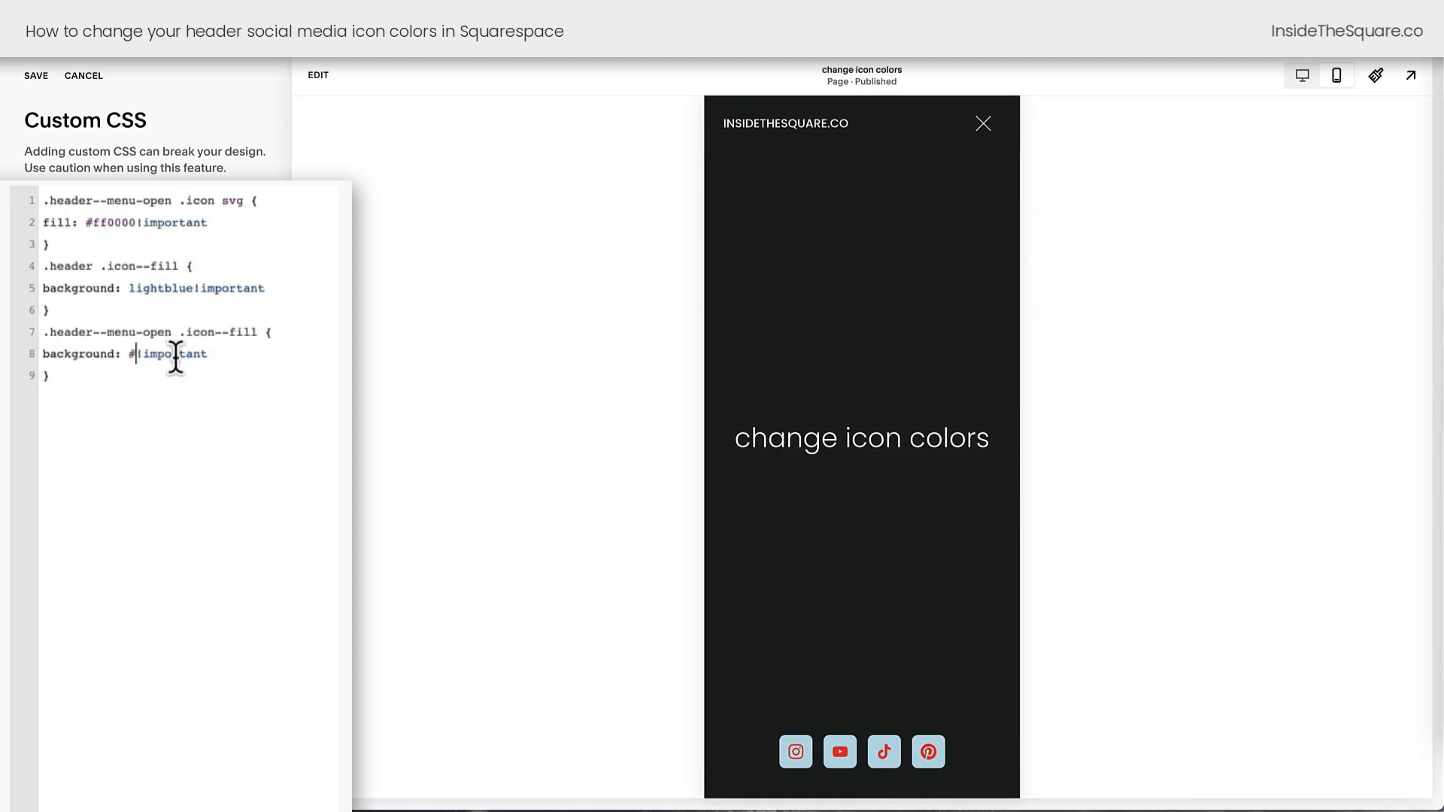
{"action": "type", "text": "fff"}
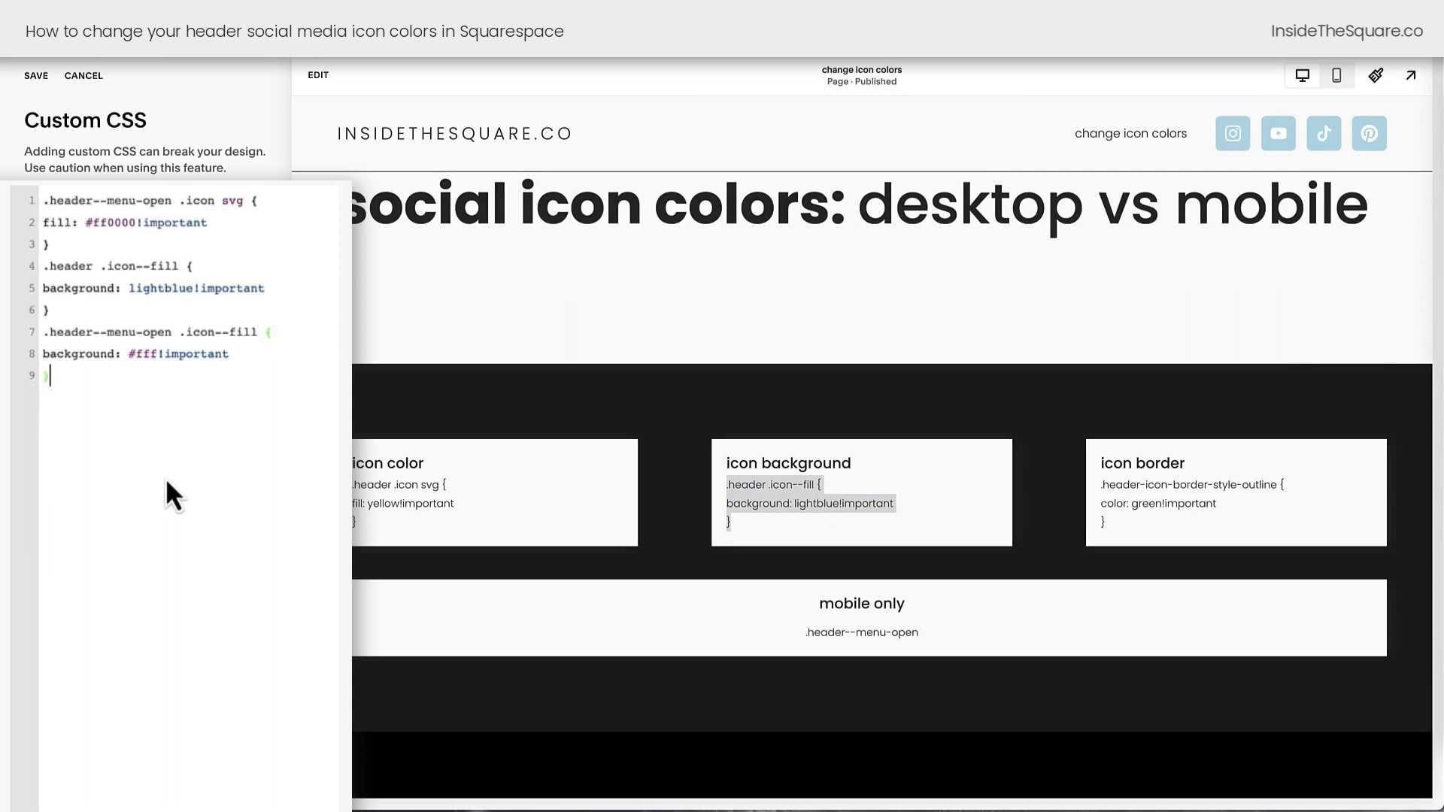
{"action": "mouse_move", "coordinate": [1020, 543]}
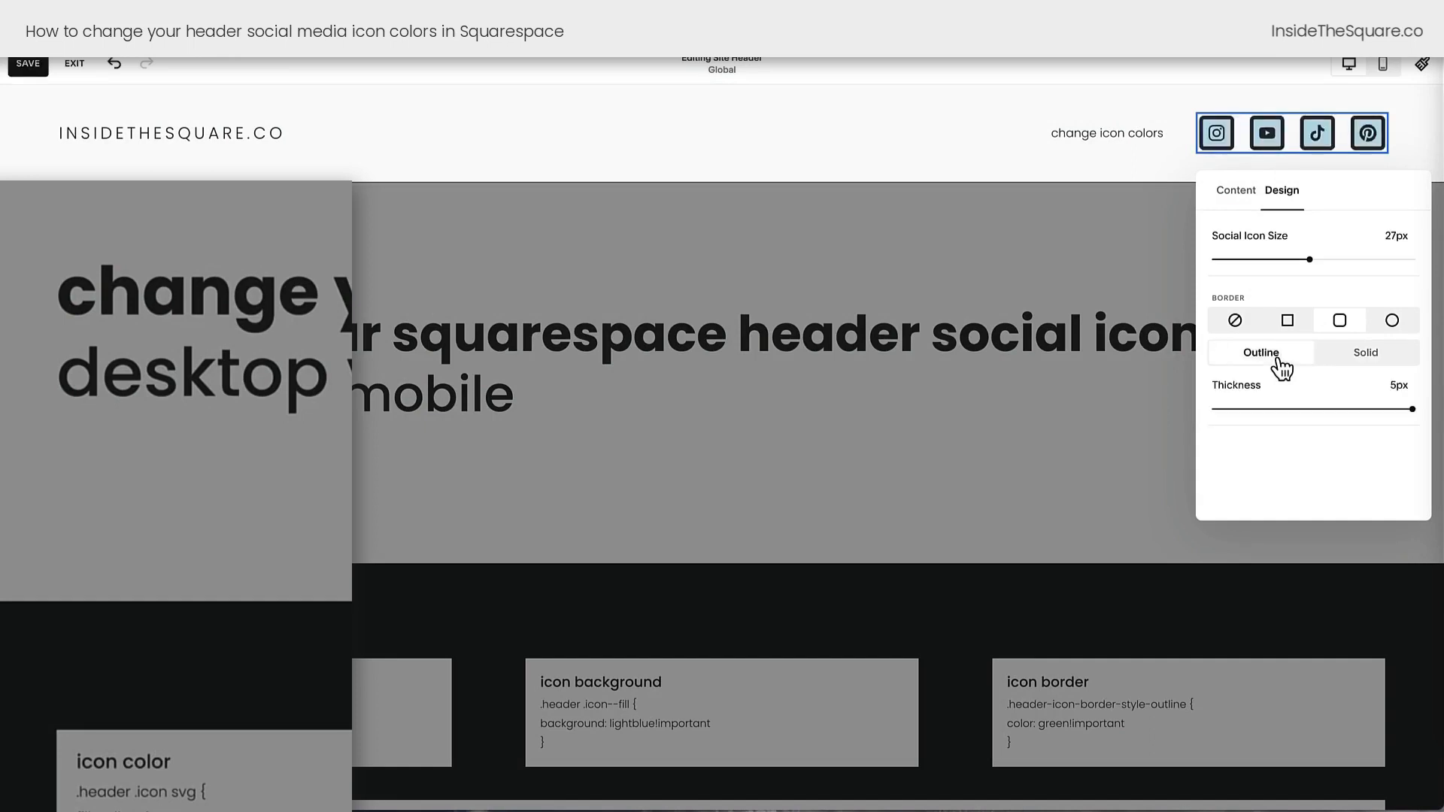
{"action": "mouse_move", "coordinate": [76, 75]}
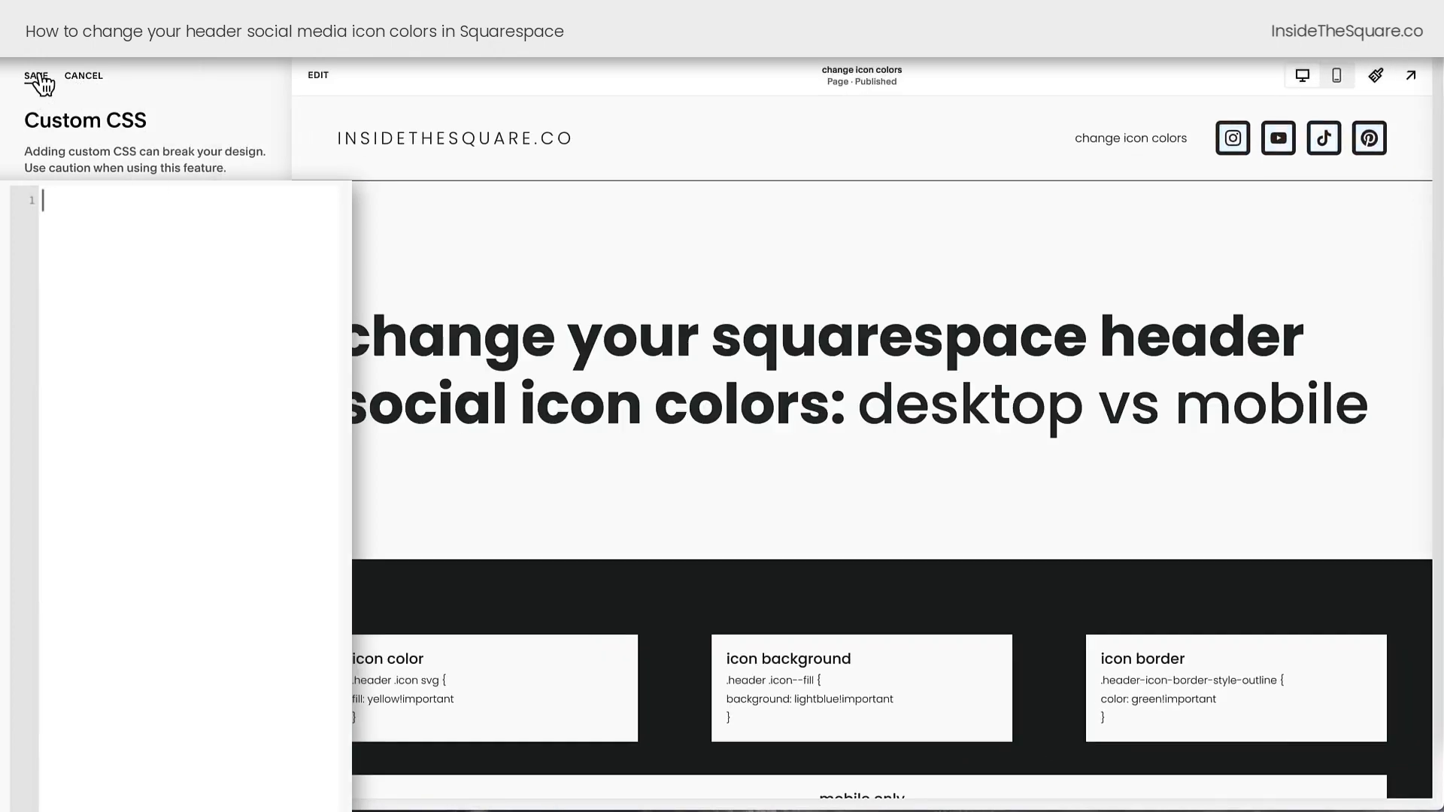
- Save the green outline-border rule and view it in the open mobile menu
{"action": "left_click", "coordinate": [36, 75]}
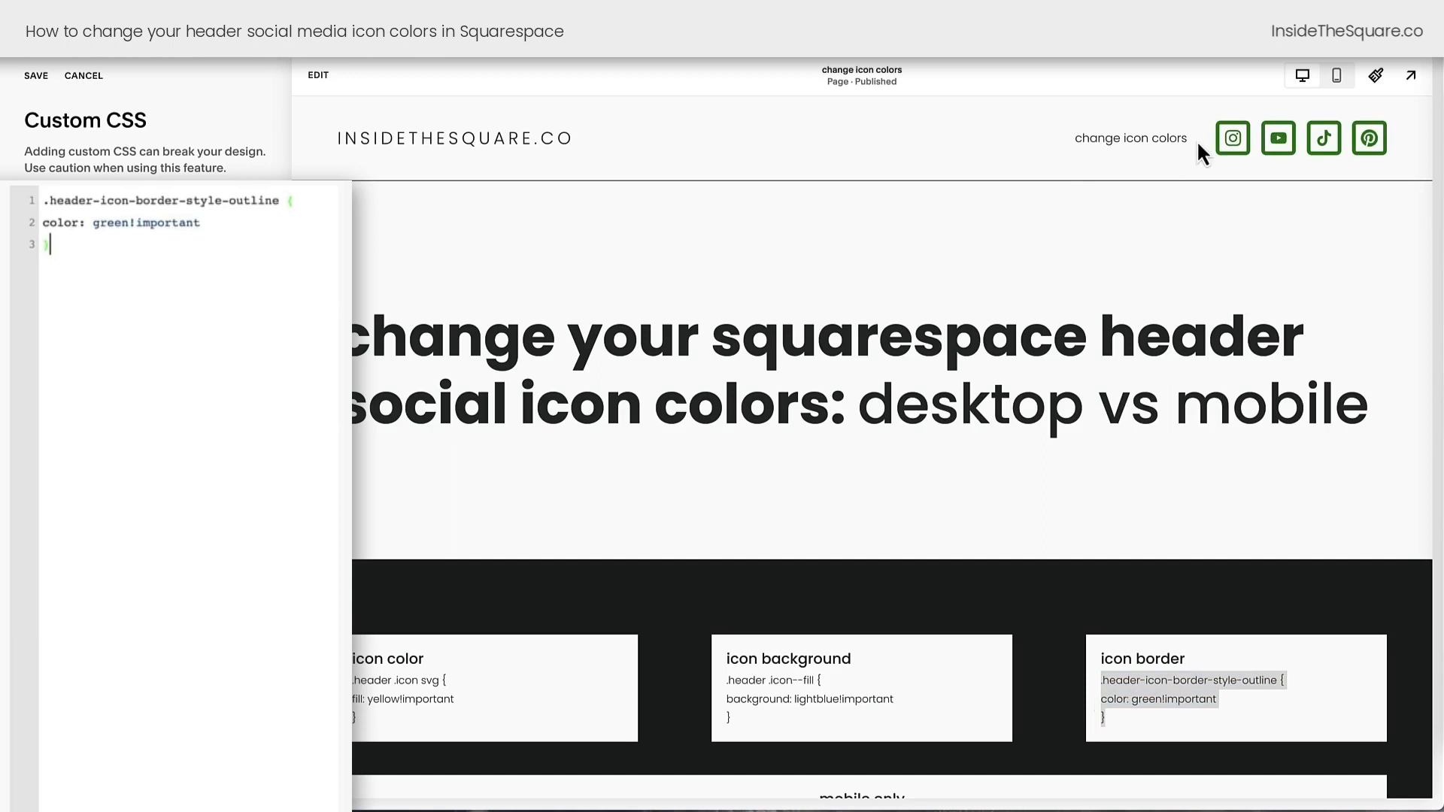
{"action": "left_click", "coordinate": [1335, 75]}
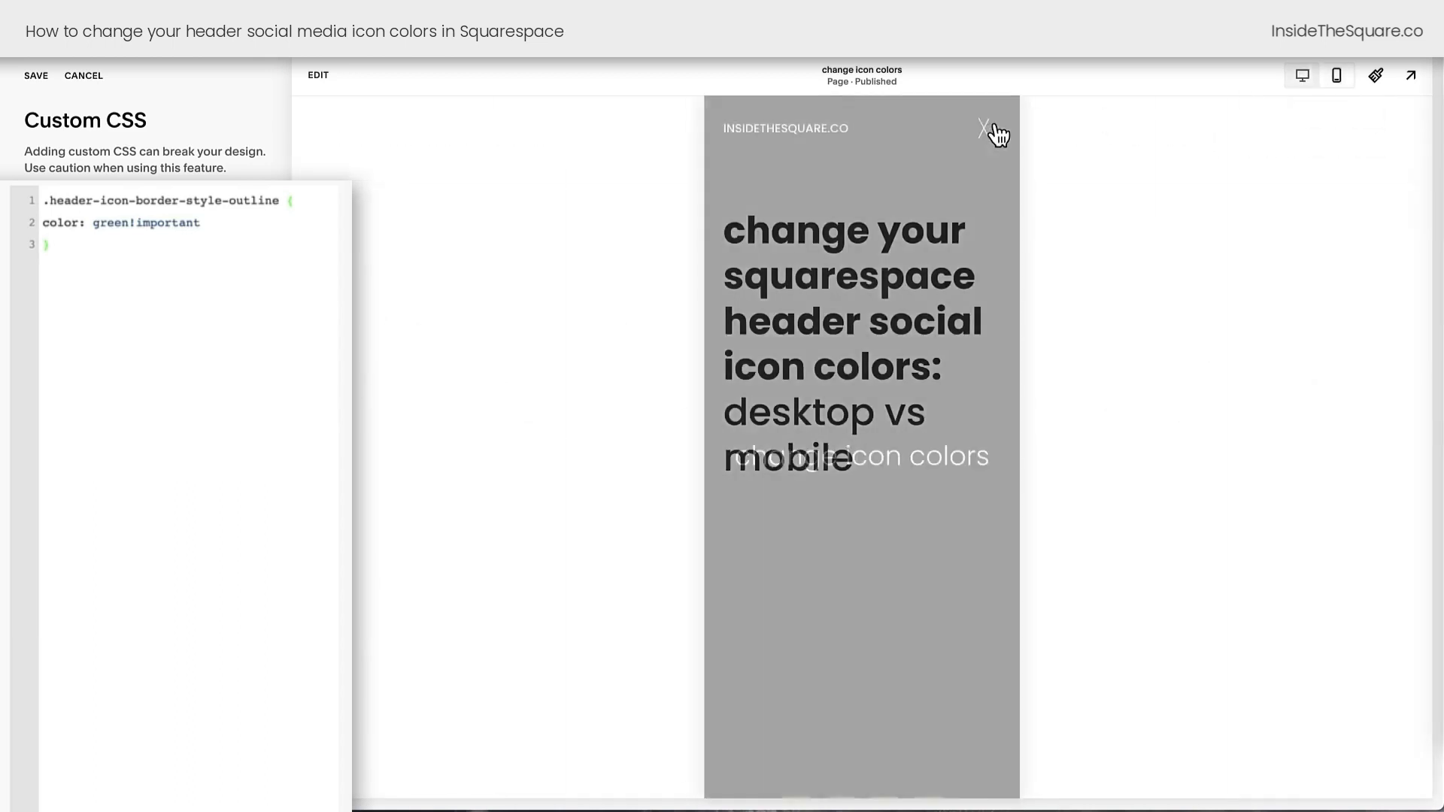
{"action": "left_click", "coordinate": [982, 130]}
{"action": "type", "text": ".headee"}
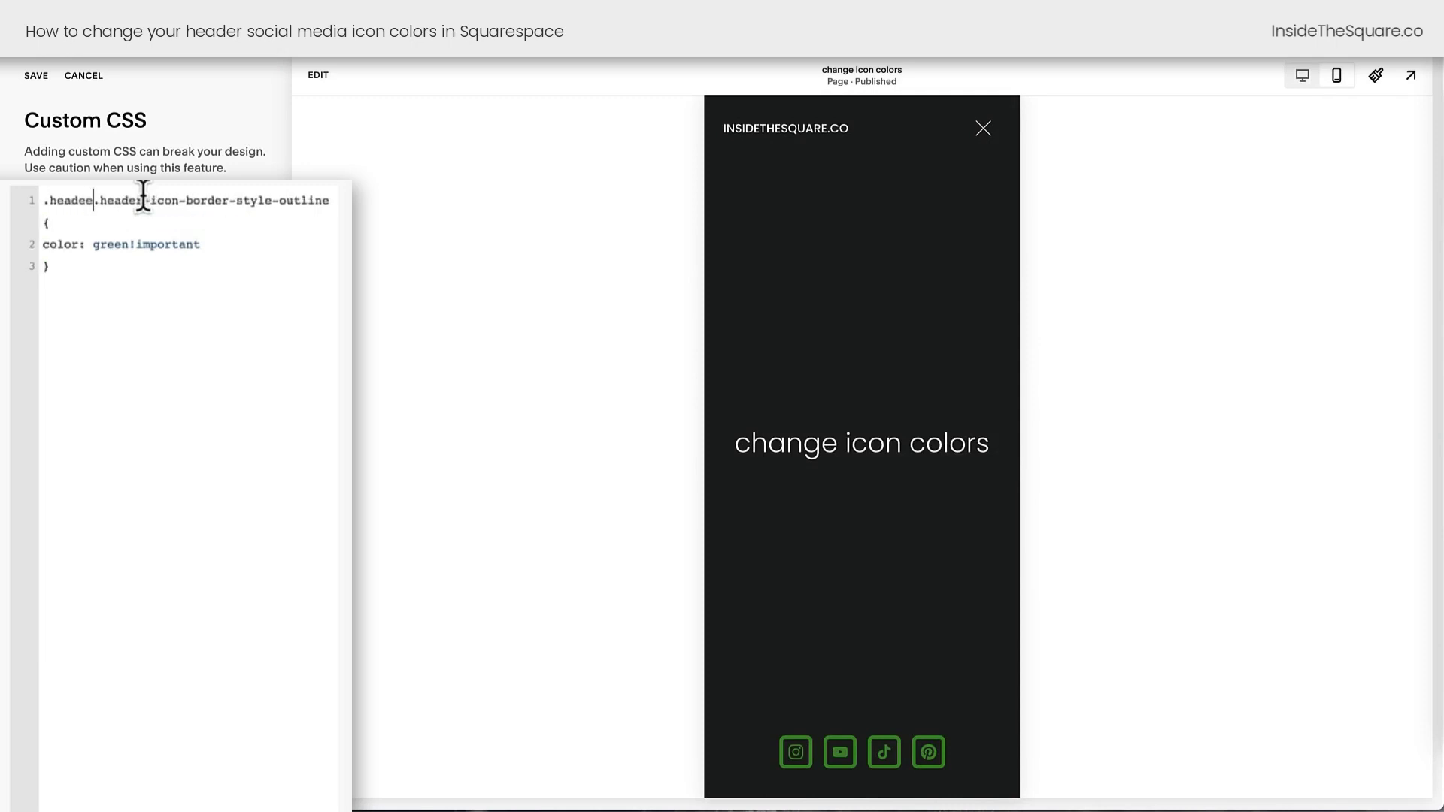
- Prefix the green border selector with .header--menu-open so desktop borders stay black
{"action": "type", "text": "--menu-open"}
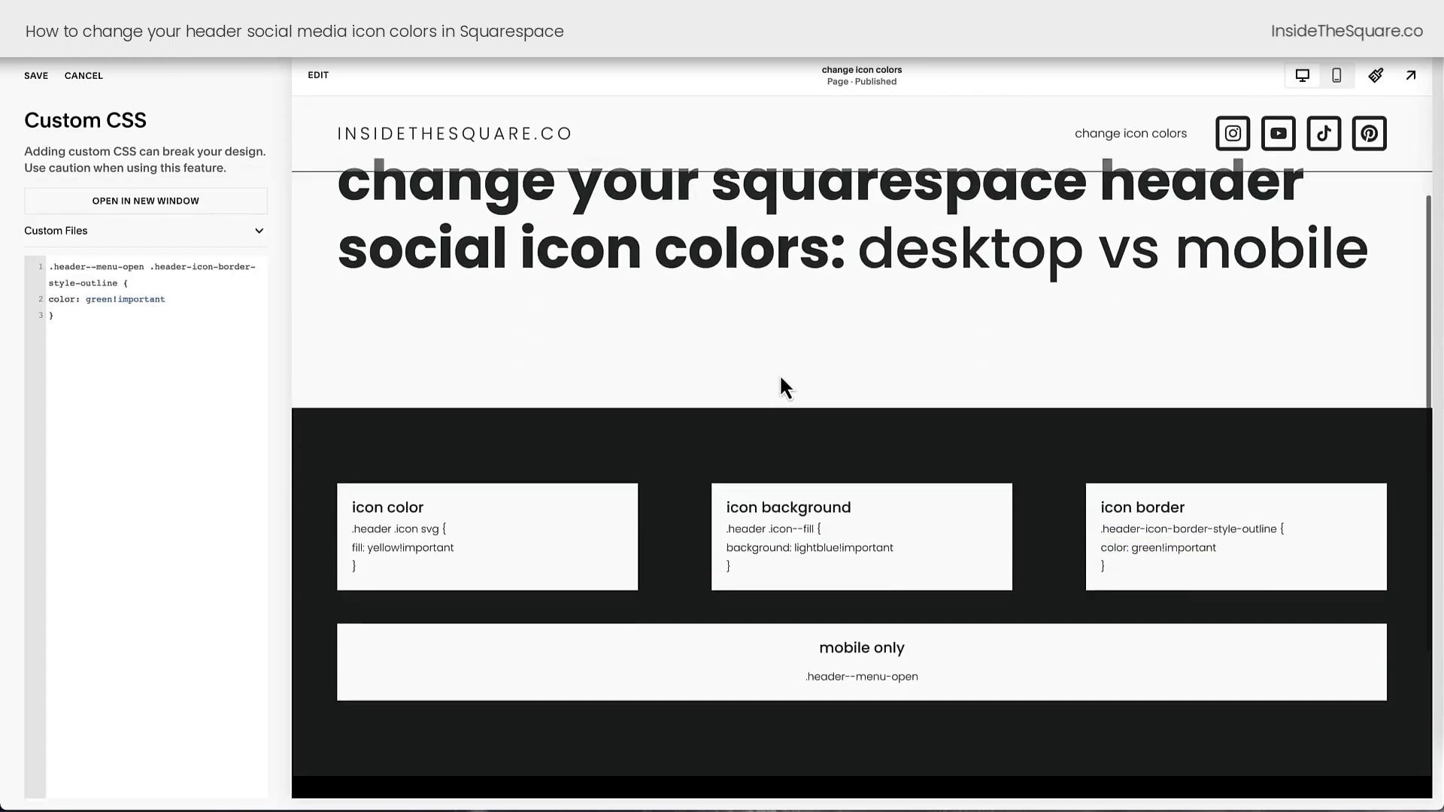
{"action": "left_click_drag", "start_coordinate": [353, 528], "coordinate": [455, 548]}
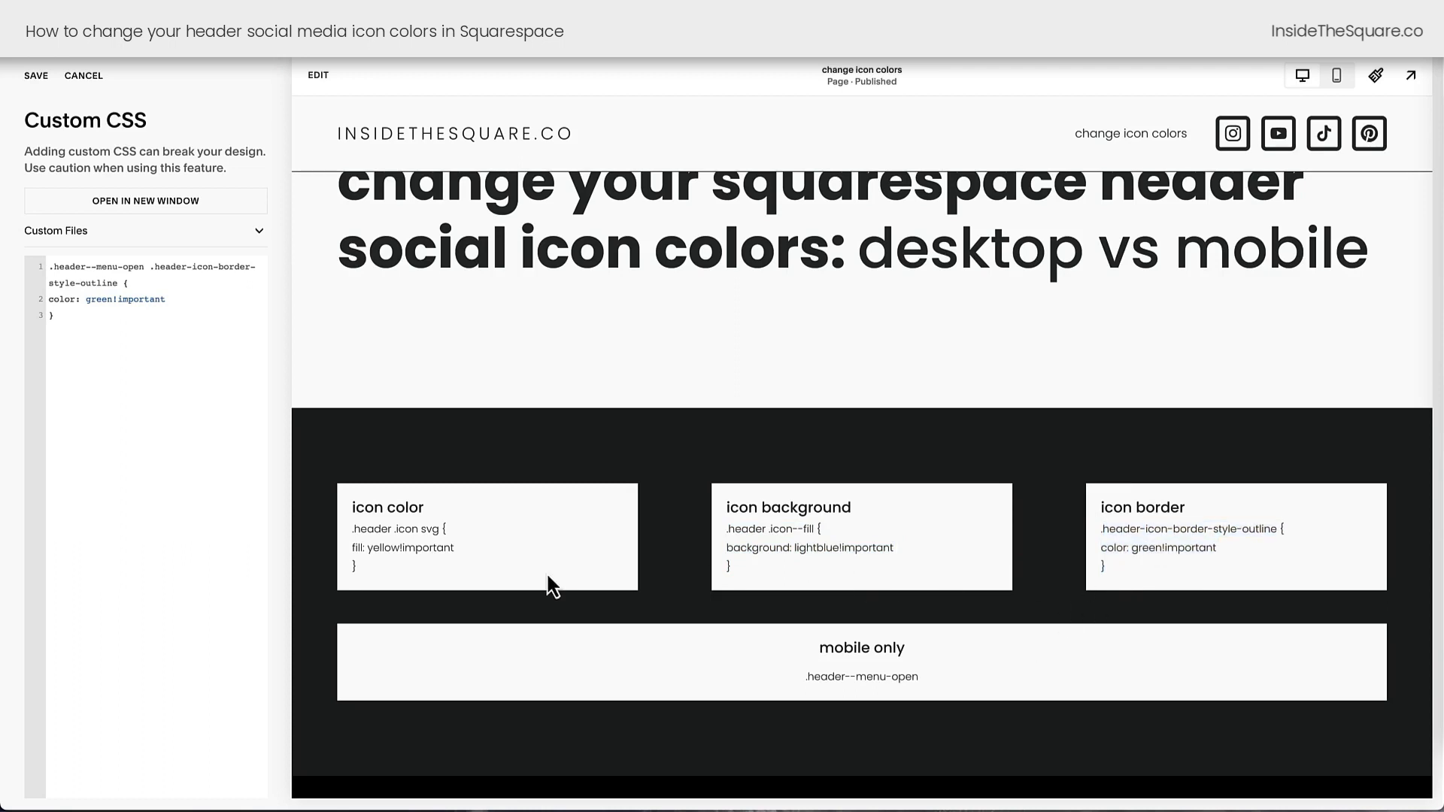
{"action": "double_click", "coordinate": [860, 676]}
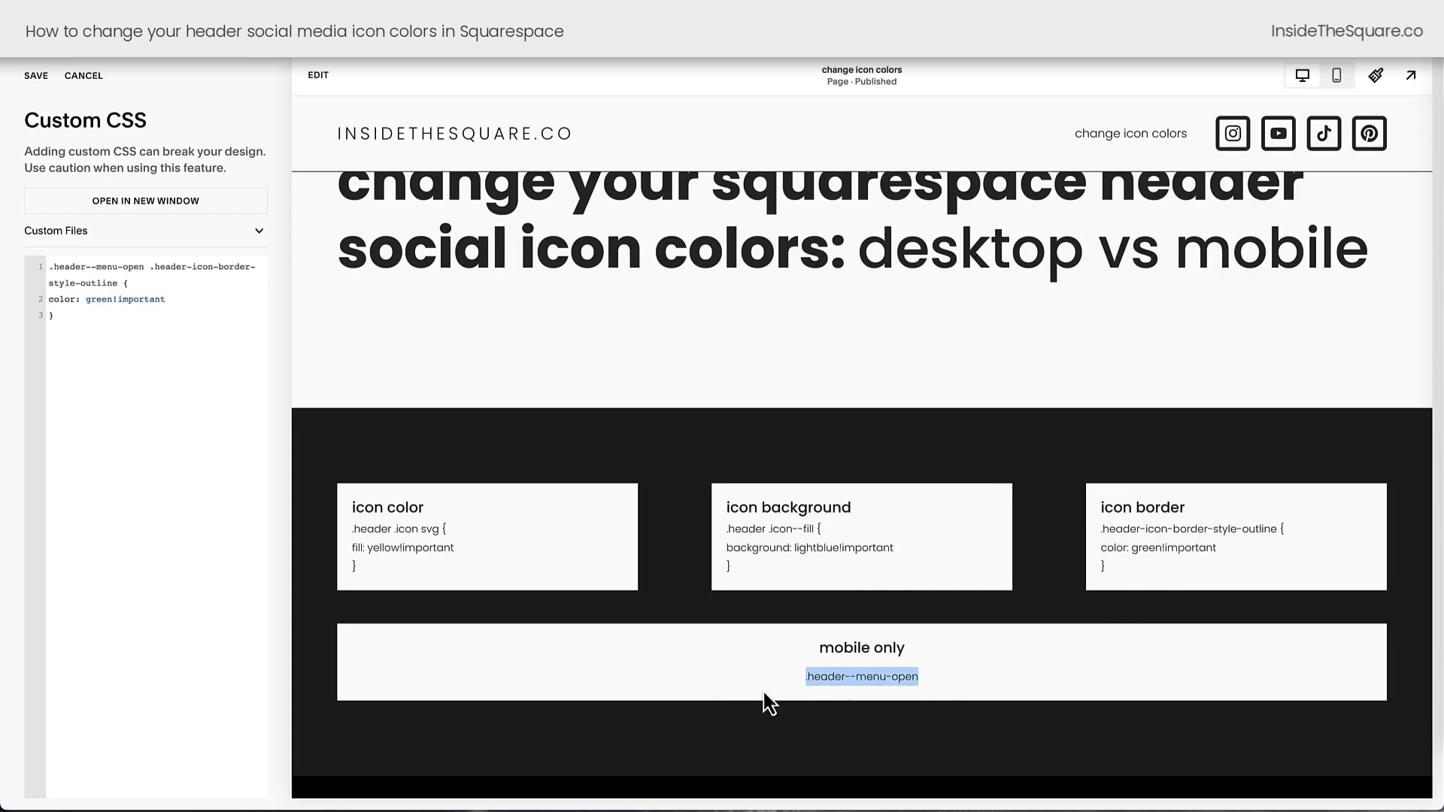
{"action": "mouse_move", "coordinate": [767, 530]}
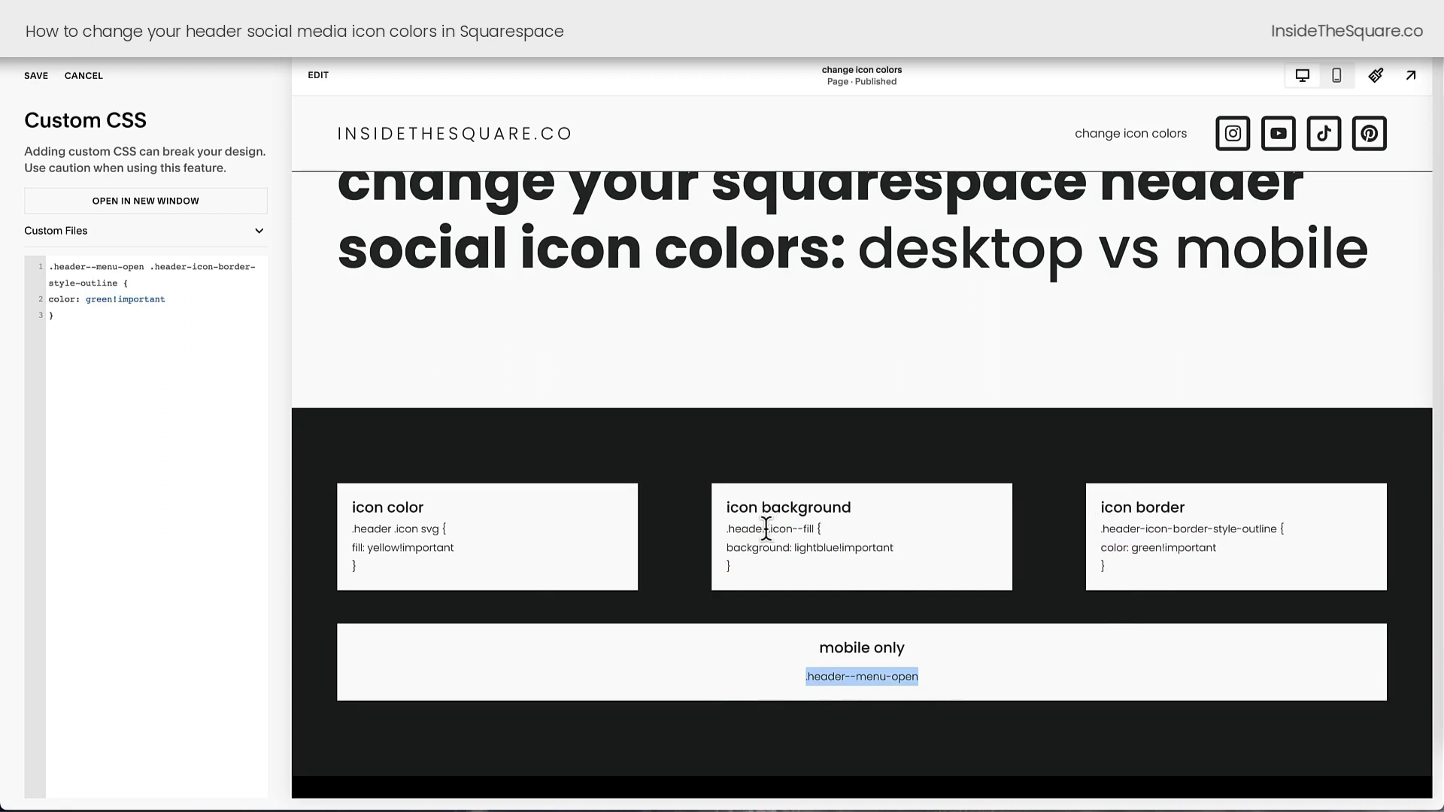